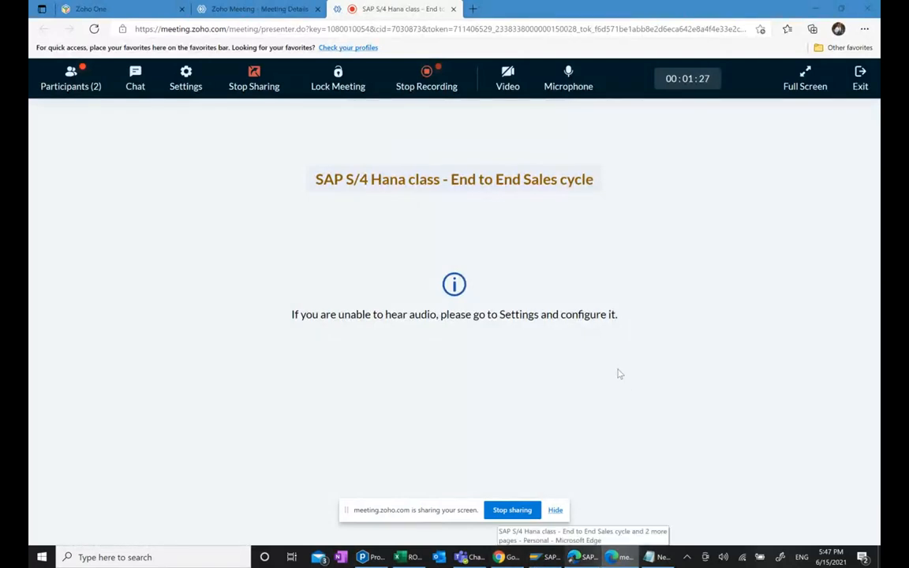
mouse_move(842, 116)
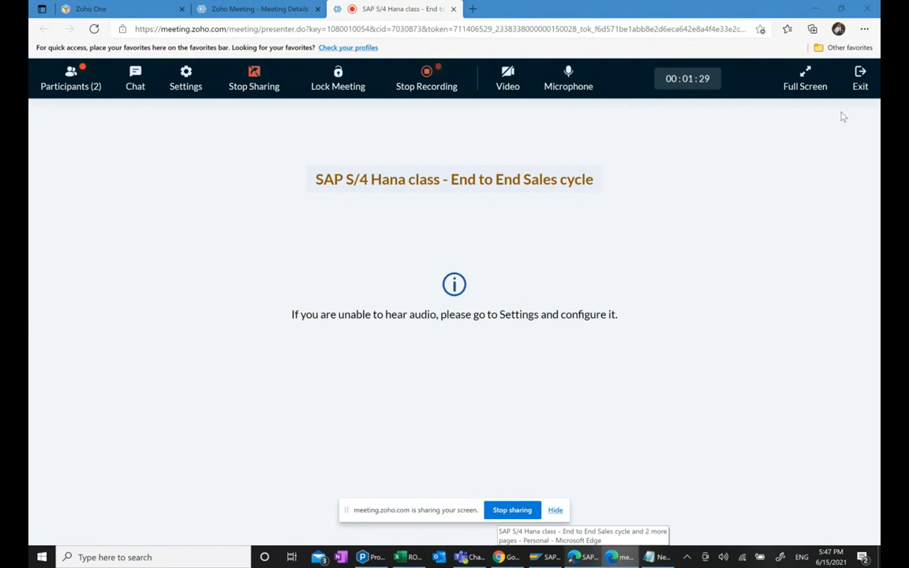
mouse_move(757, 336)
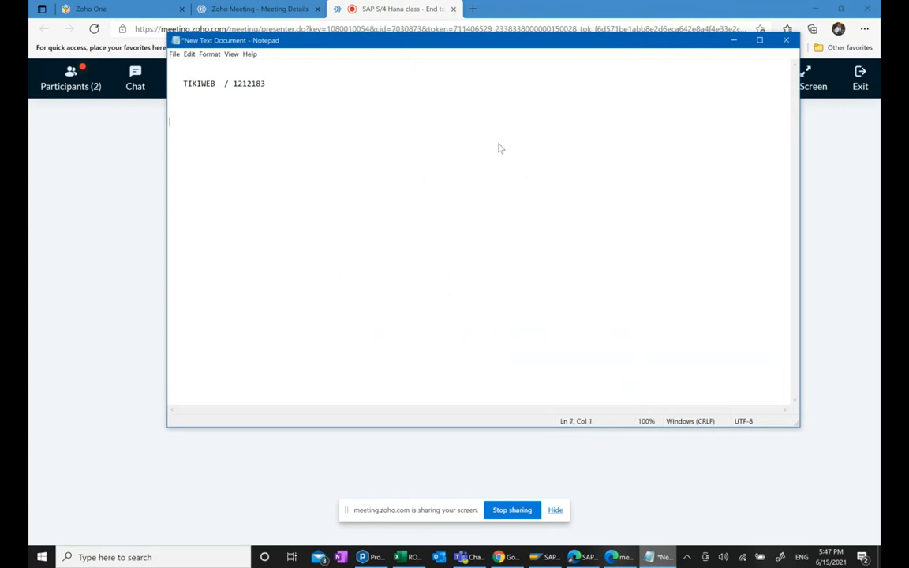
Add the note 'If we want to do Sales cyle in SAP S/4 Hana.' beneath the reference line
type("I")
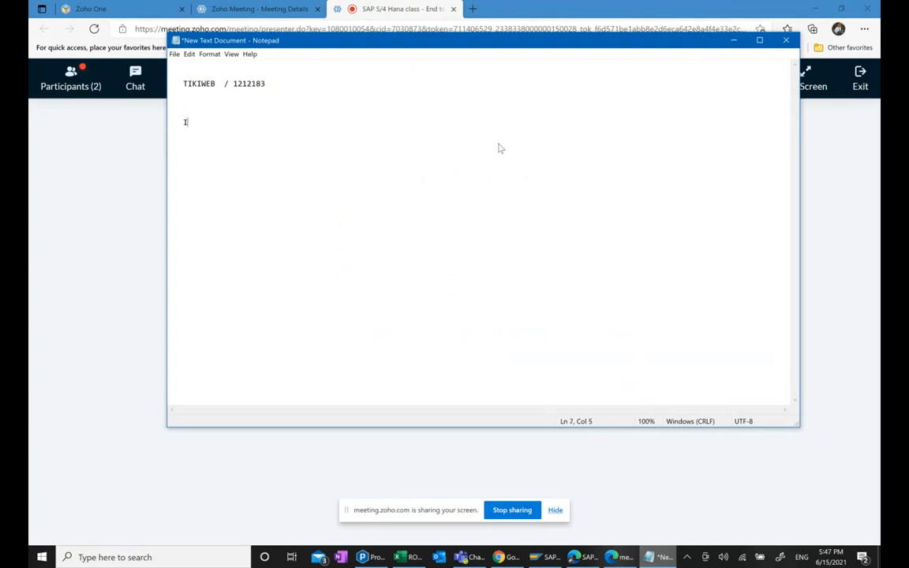
type("f we wan")
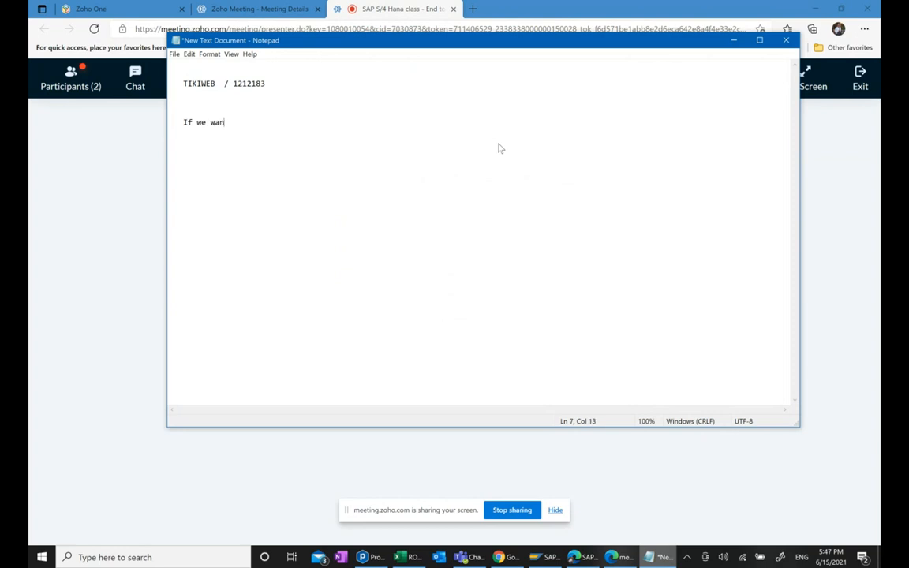
type("t to")
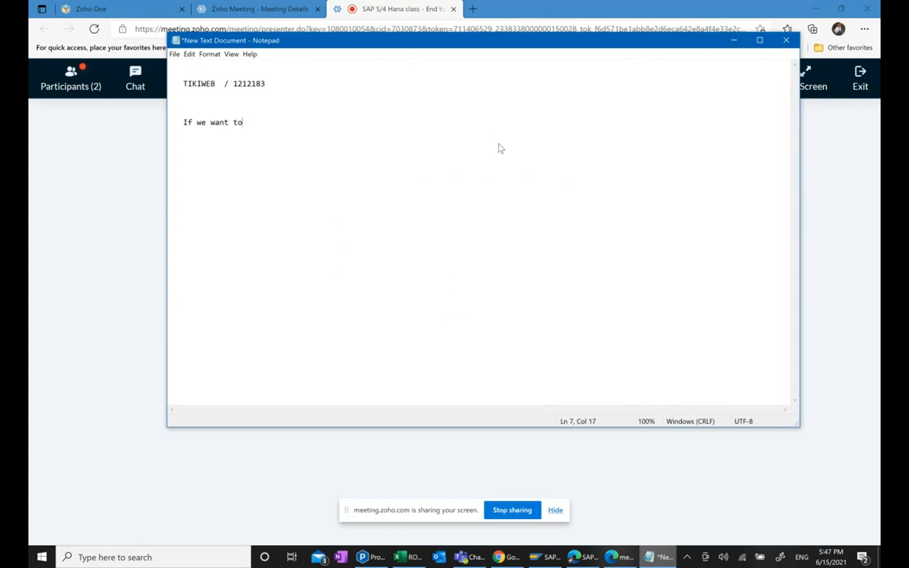
type("do S")
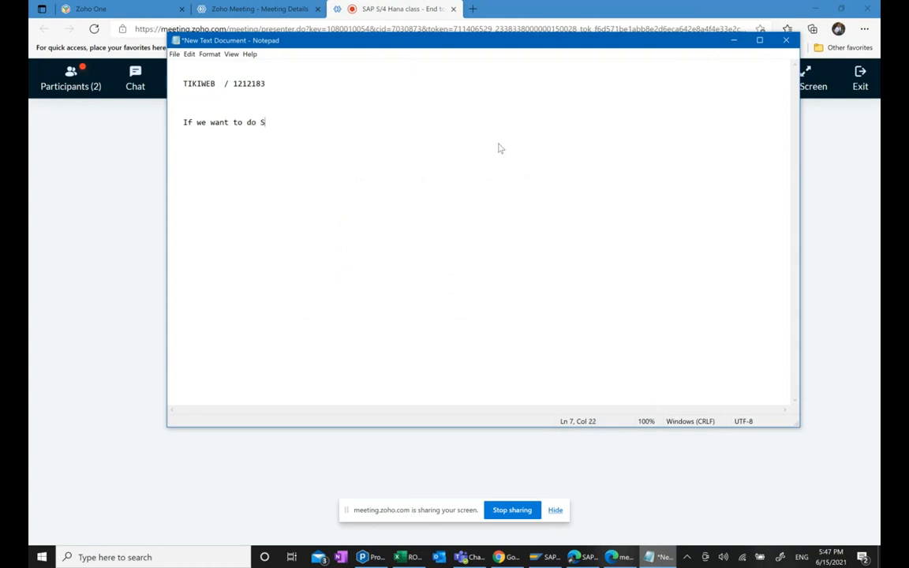
type("ales")
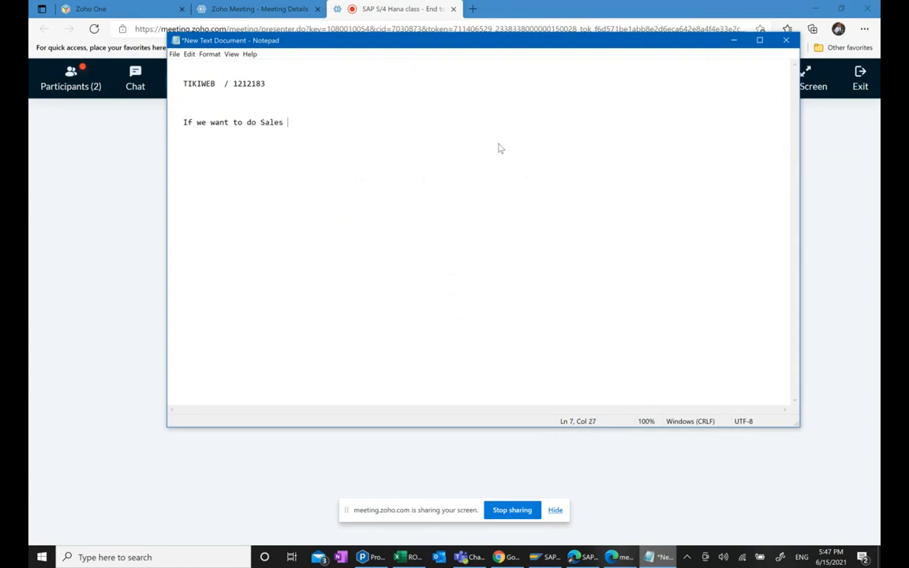
type("cyle in SA")
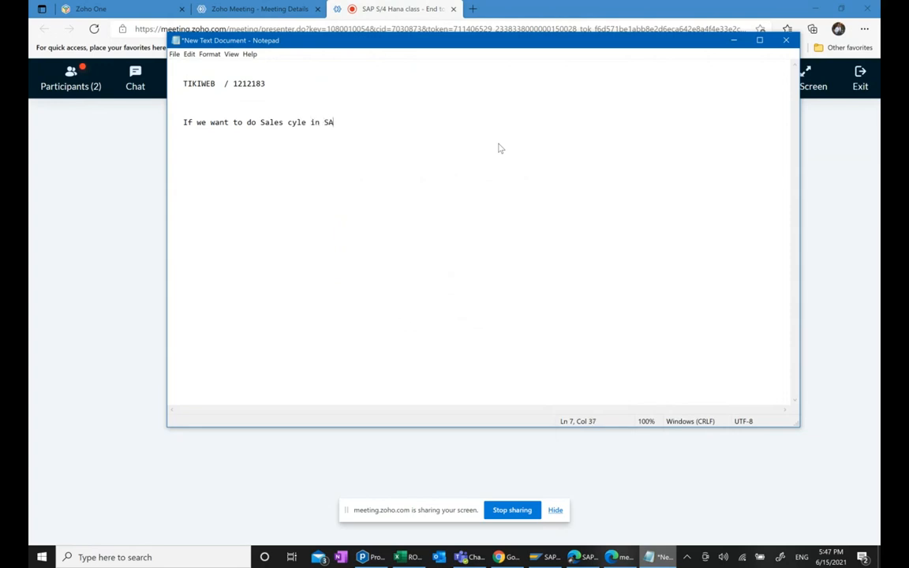
type("P S/3")
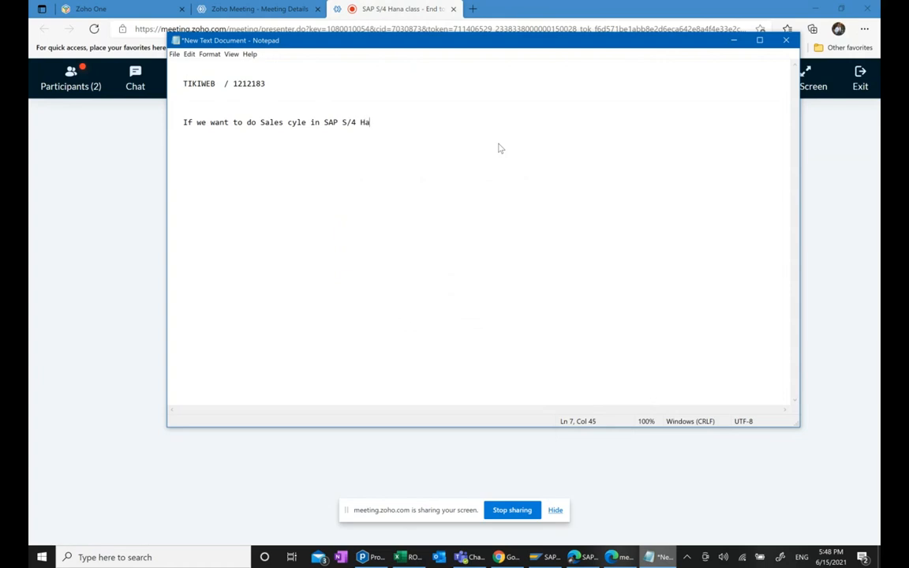
type("na.")
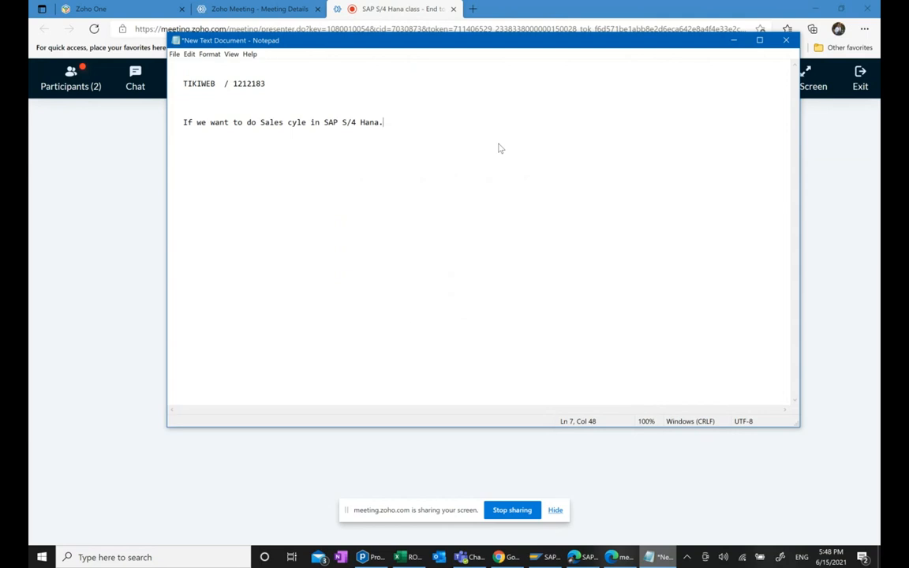
mouse_move(473, 5)
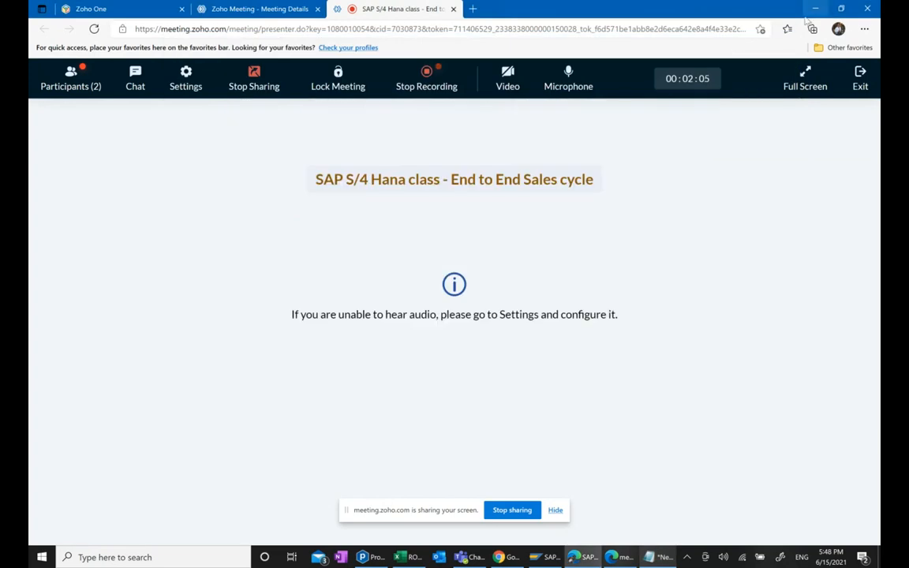
Bring up SAP Logon, reposition it and log on to the chosen system connection
left_click(814, 10)
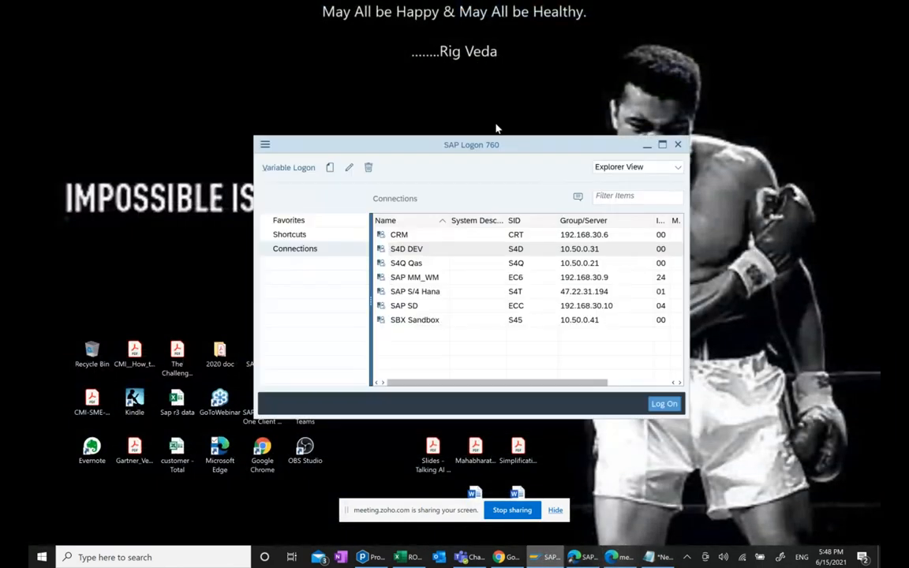
left_click_drag(470, 145, 543, 85)
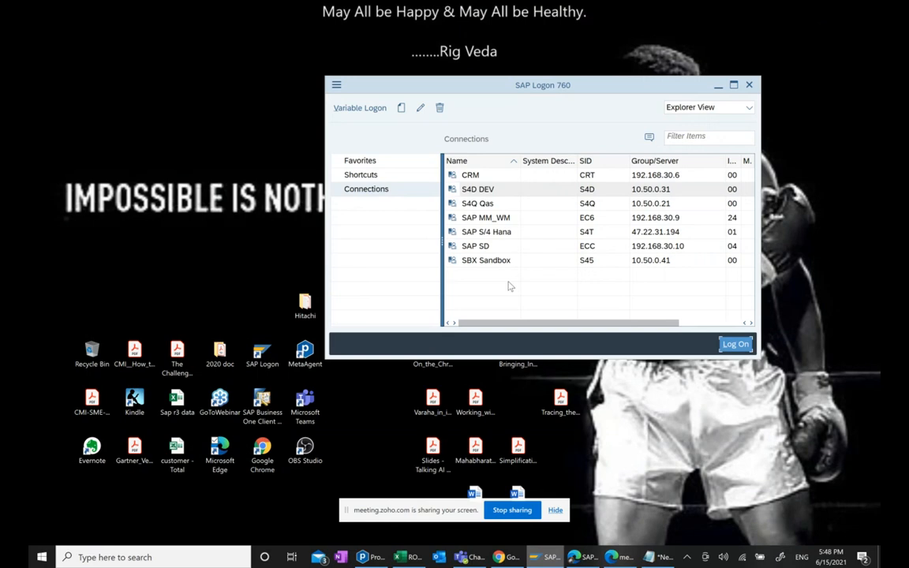
mouse_move(82, 508)
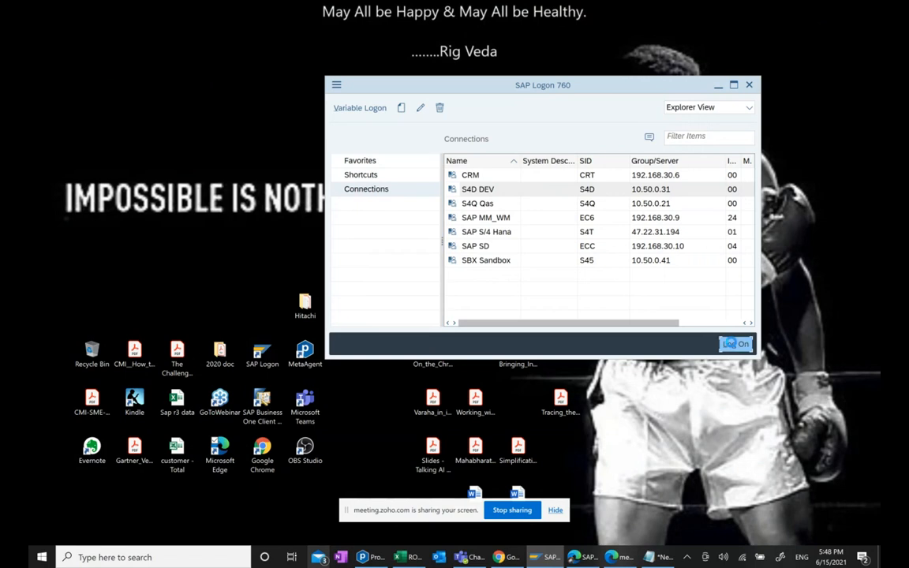
left_click(736, 344)
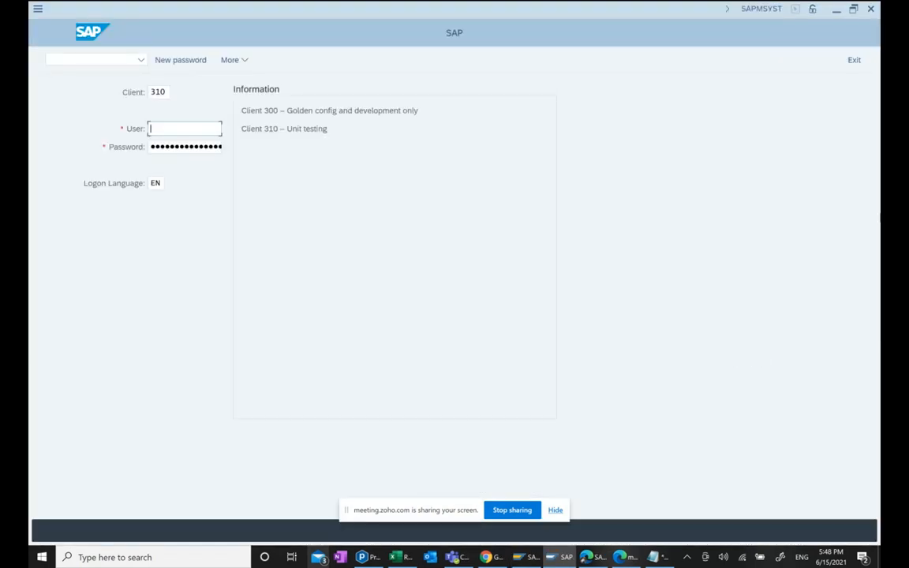
Enter the logon credentials to reach the SAP Easy Access menu
left_click(183, 127)
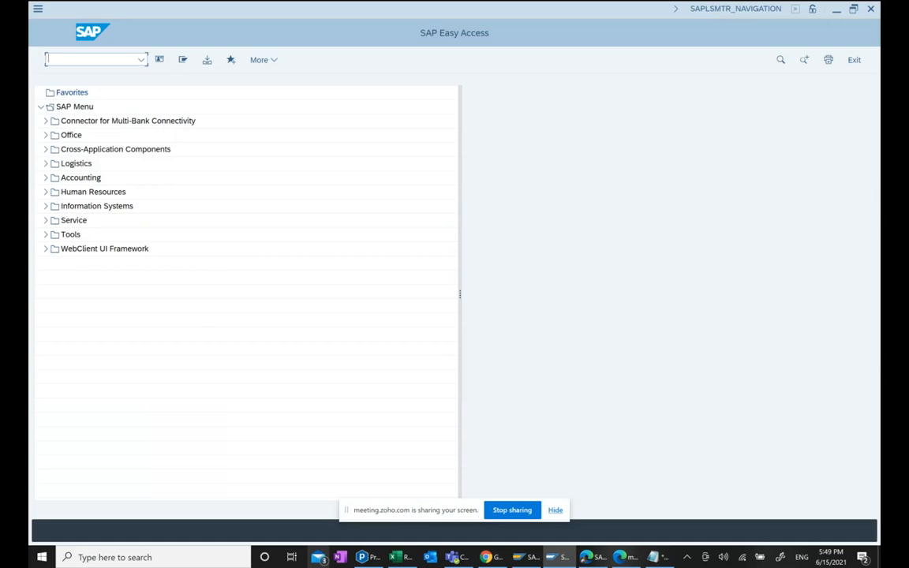
mouse_move(319, 557)
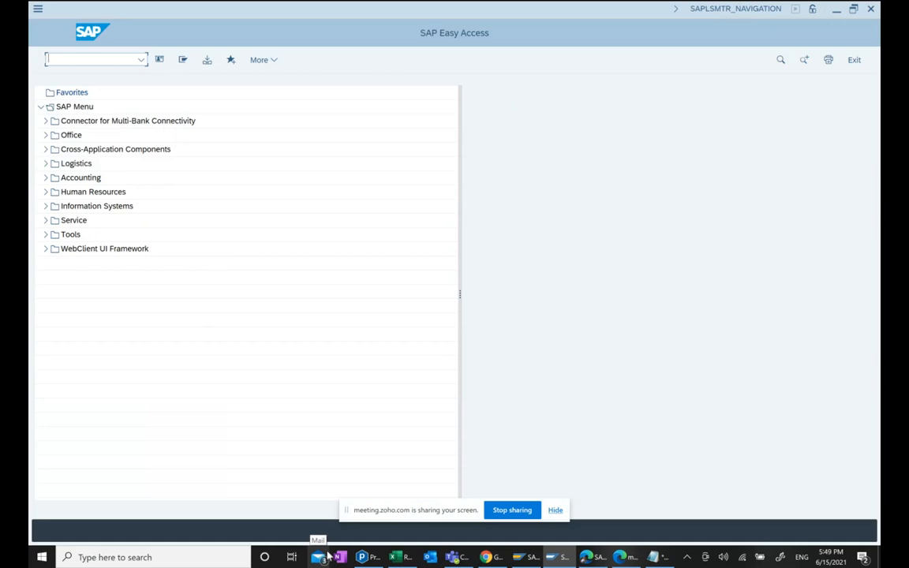
mouse_move(401, 221)
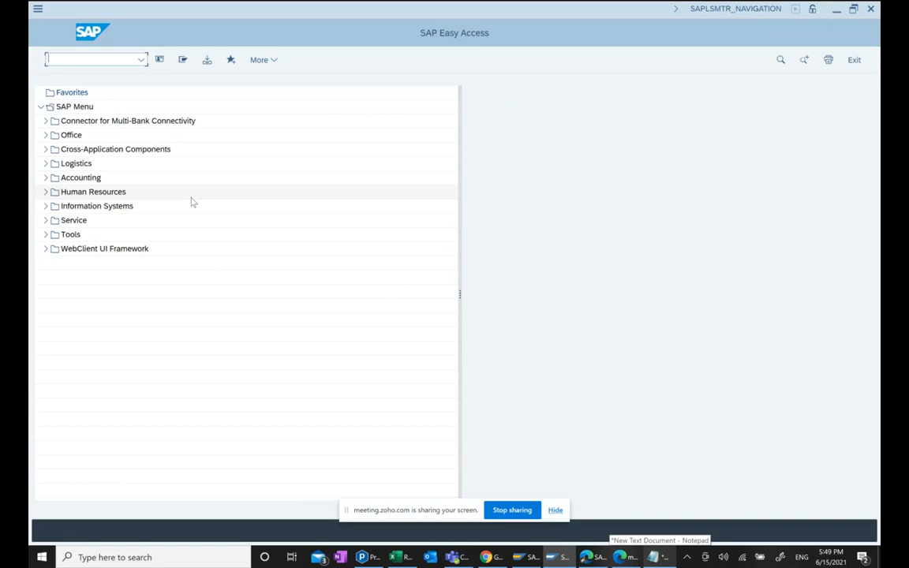
mouse_move(527, 281)
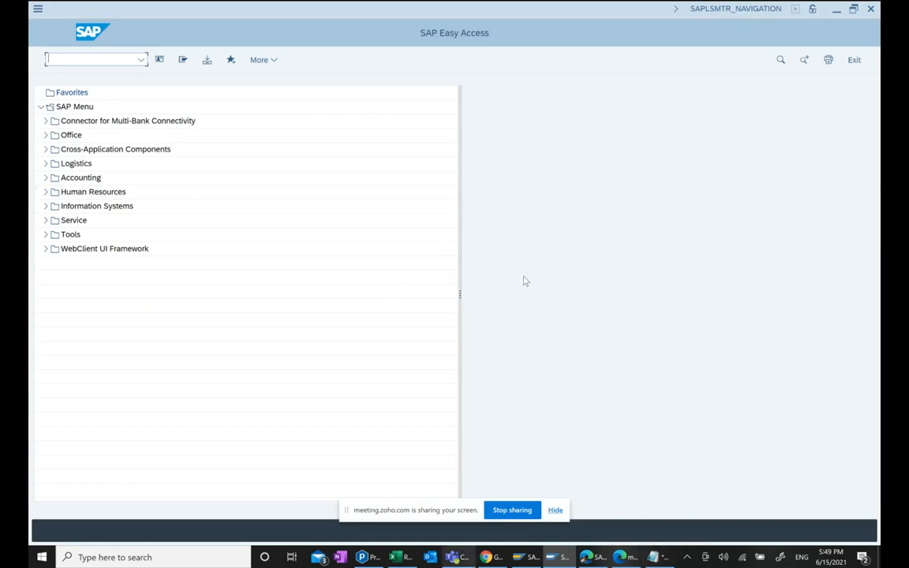
mouse_move(451, 557)
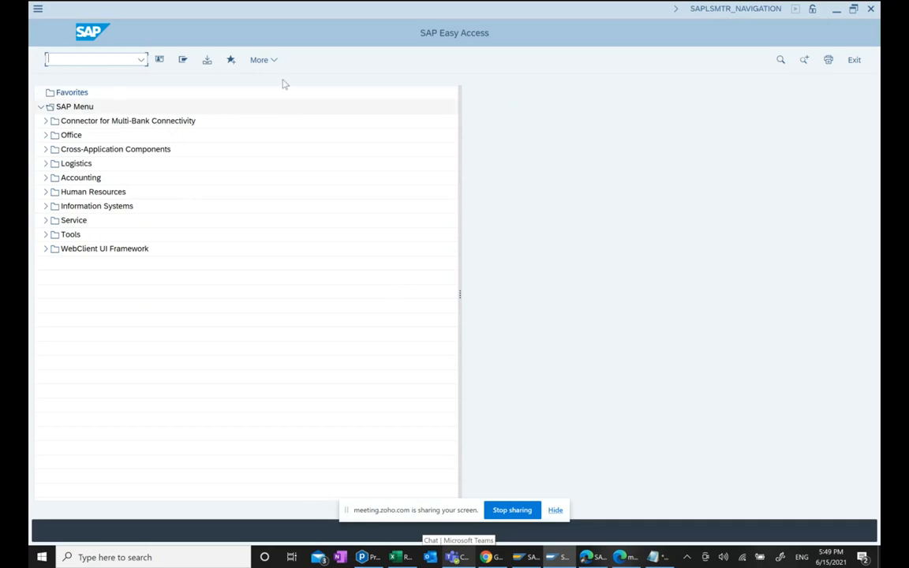
Show the System Status window with client, session and host details
left_click(259, 60)
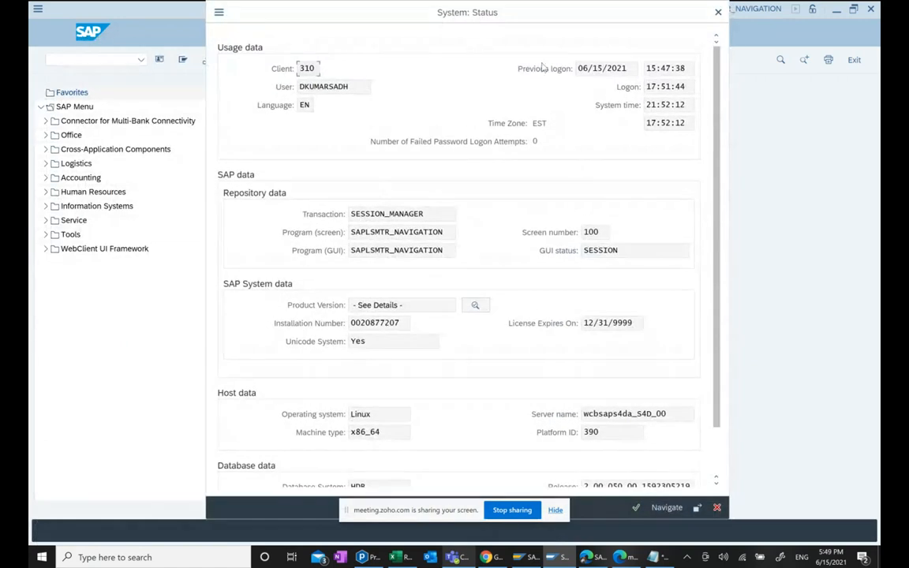
scroll("down", 3)
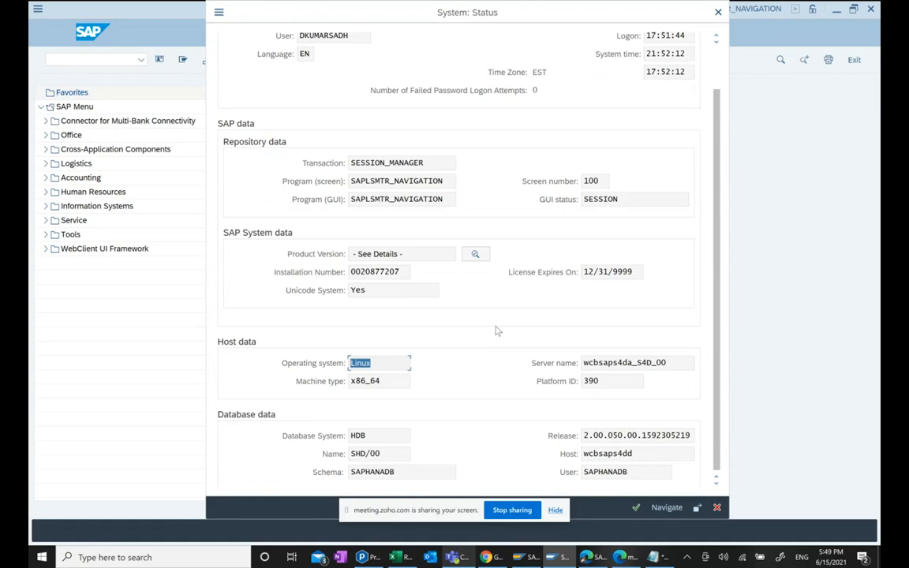
scroll("down", 3)
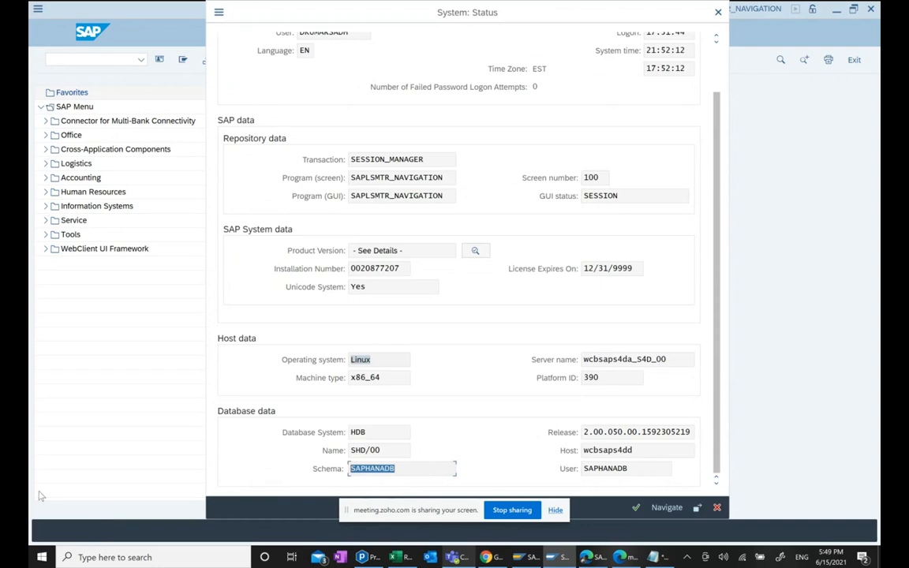
mouse_move(377, 342)
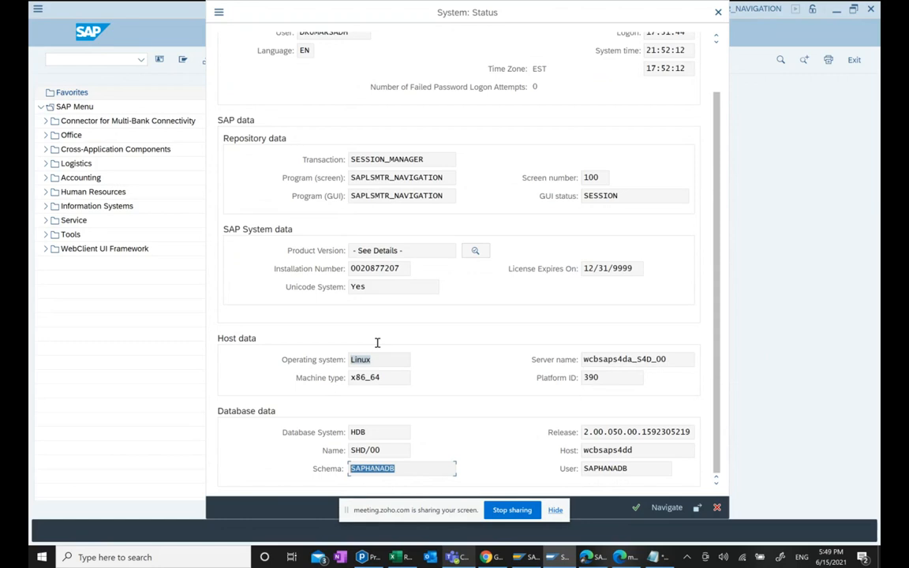
mouse_move(475, 249)
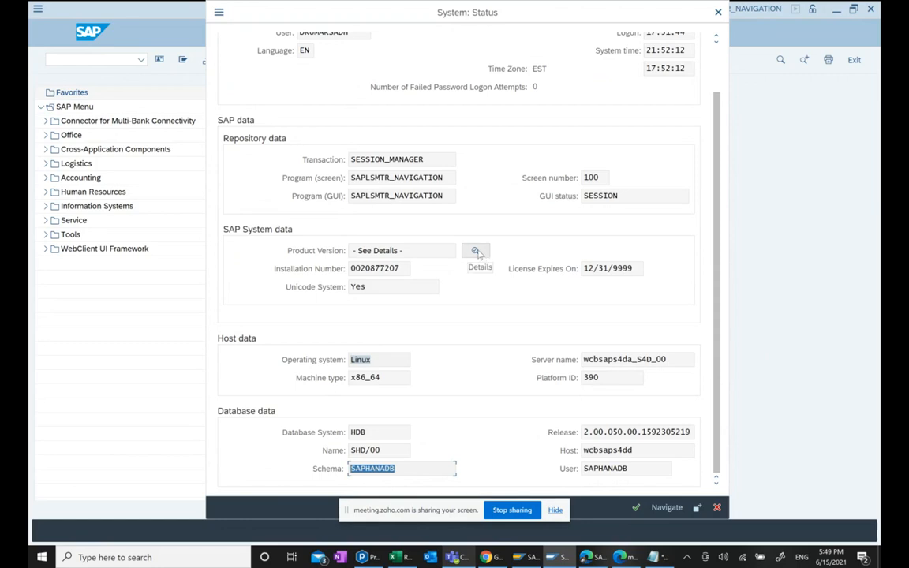
left_click(476, 249)
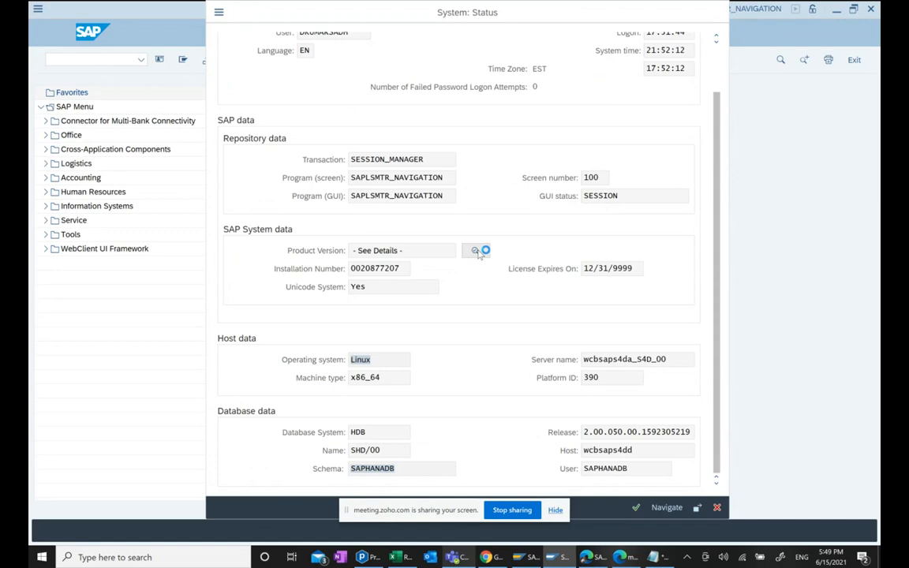
Review the installed software components list (SAP_BASIS 755, S4CORE 105) and close it
left_click(476, 249)
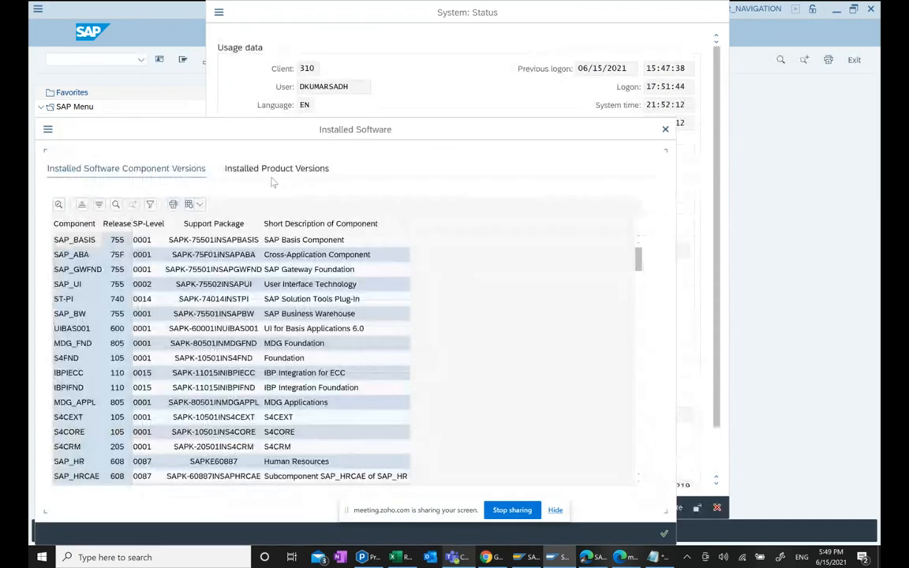
mouse_move(274, 127)
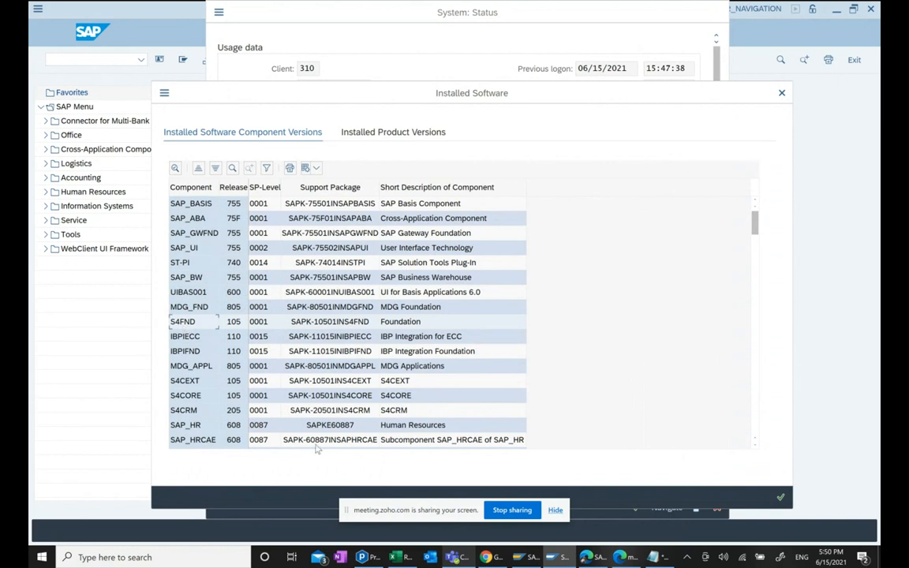
scroll("down", 3)
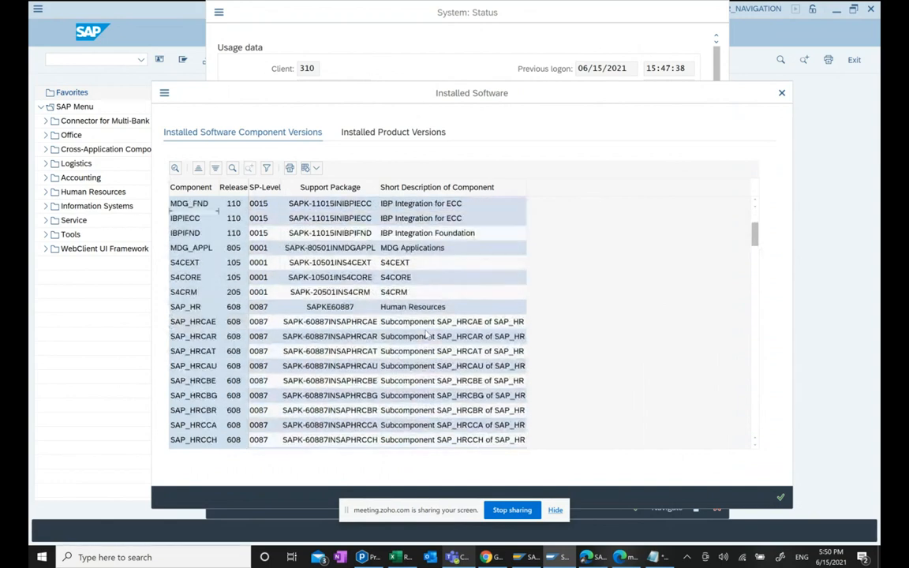
scroll("down", 3)
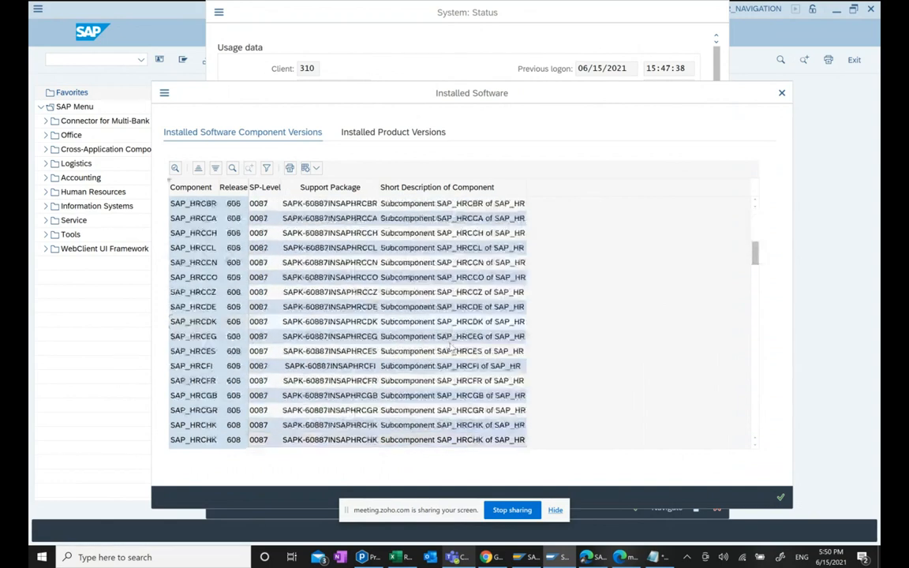
scroll("down", 3)
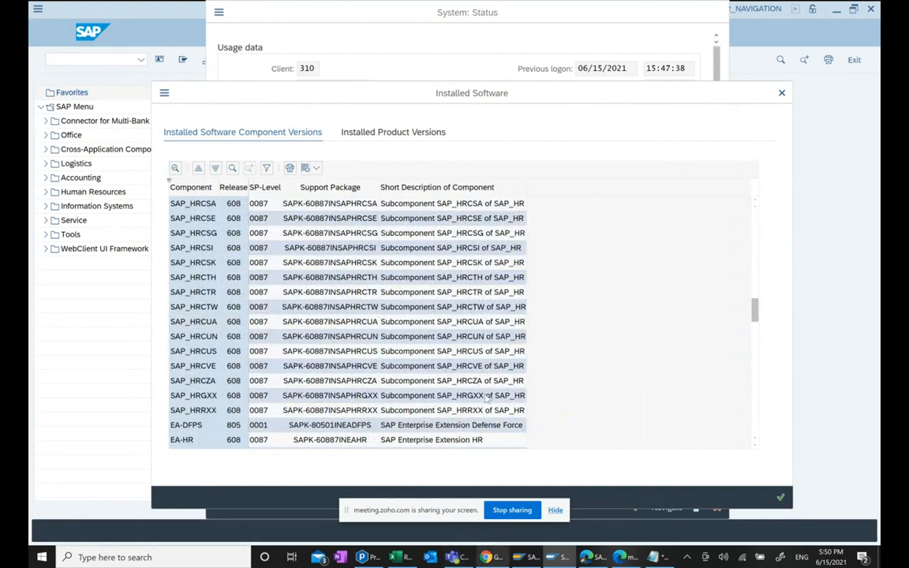
mouse_move(609, 259)
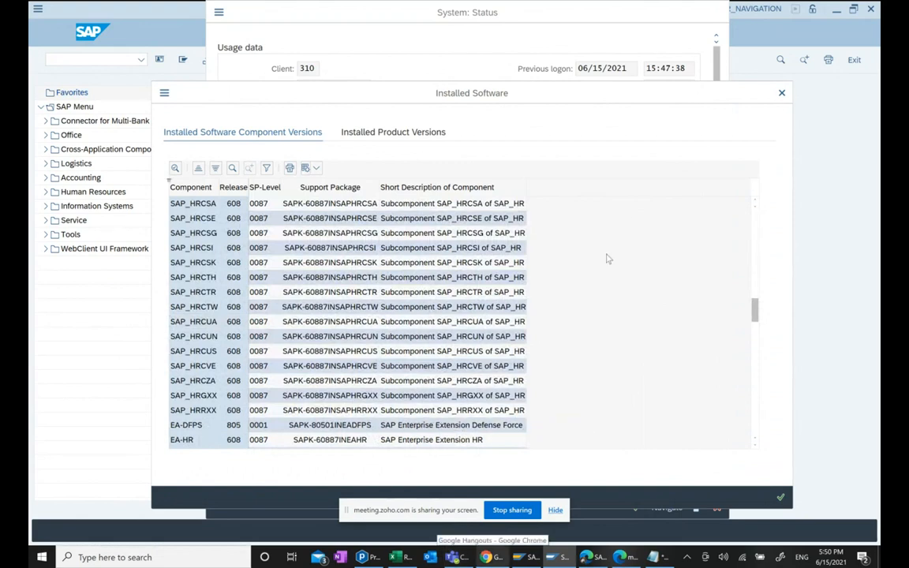
scroll("up", 3)
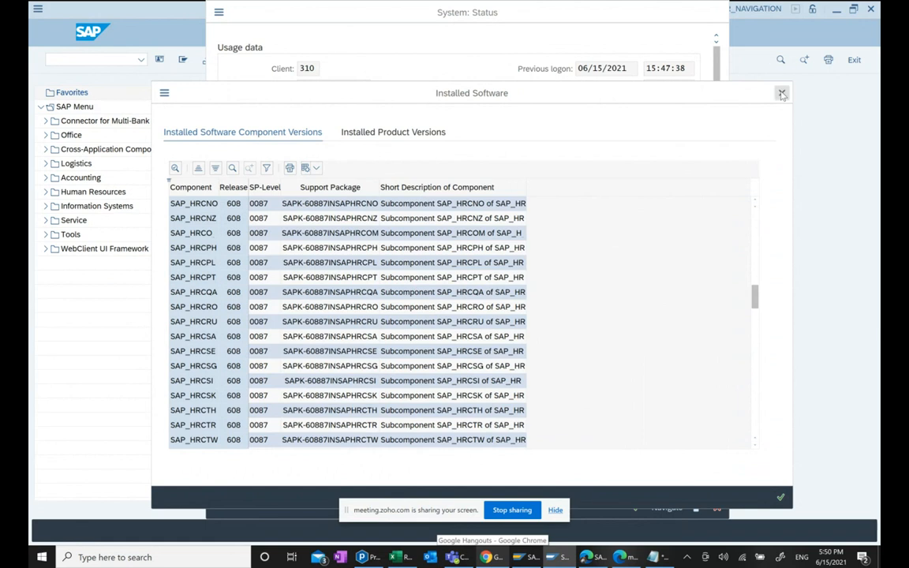
left_click(781, 93)
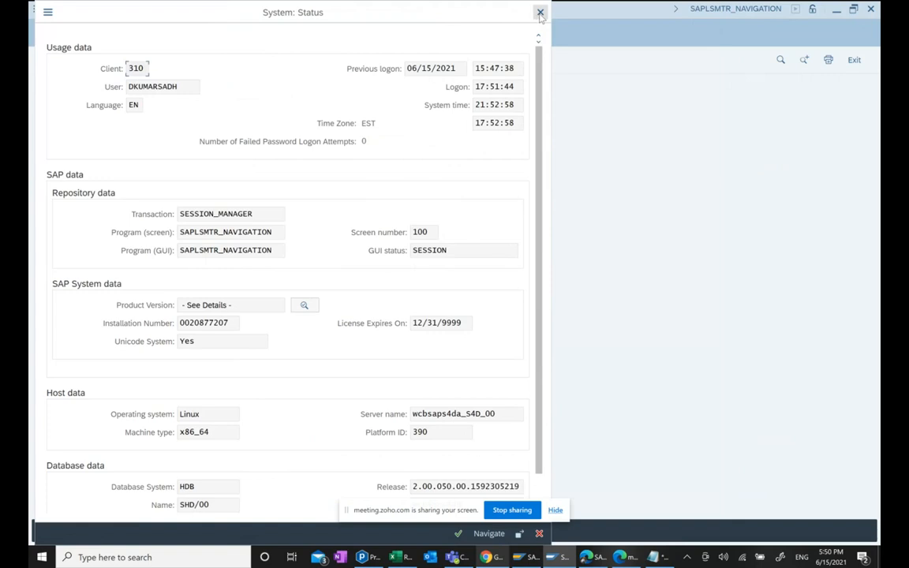
Close System Status to return to the SAP Easy Access menu
left_click(540, 13)
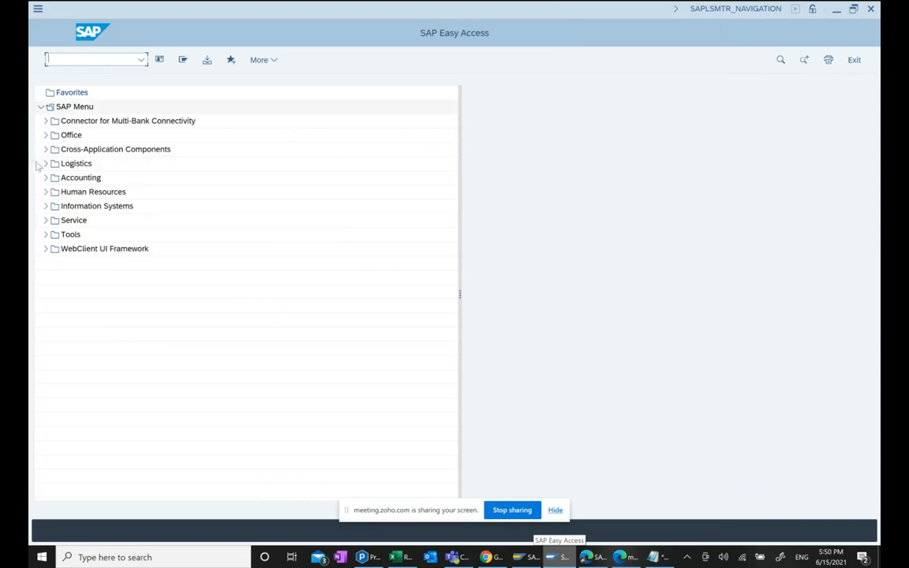
Expand Logistics > Sales and Distribution > Sales > Order to show VA01, VA02, VA03, peeking at Quotation and Inquiry
left_click(46, 163)
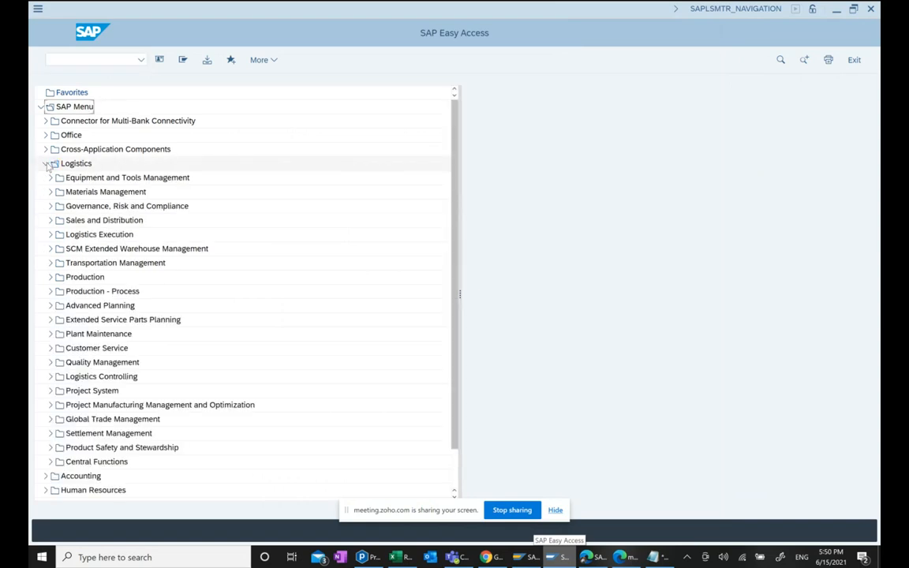
left_click(50, 219)
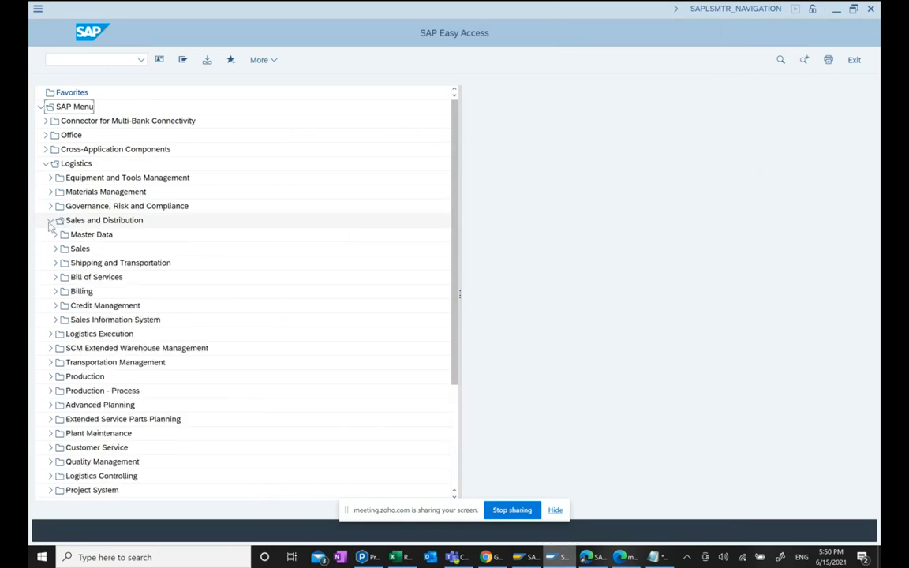
left_click(55, 248)
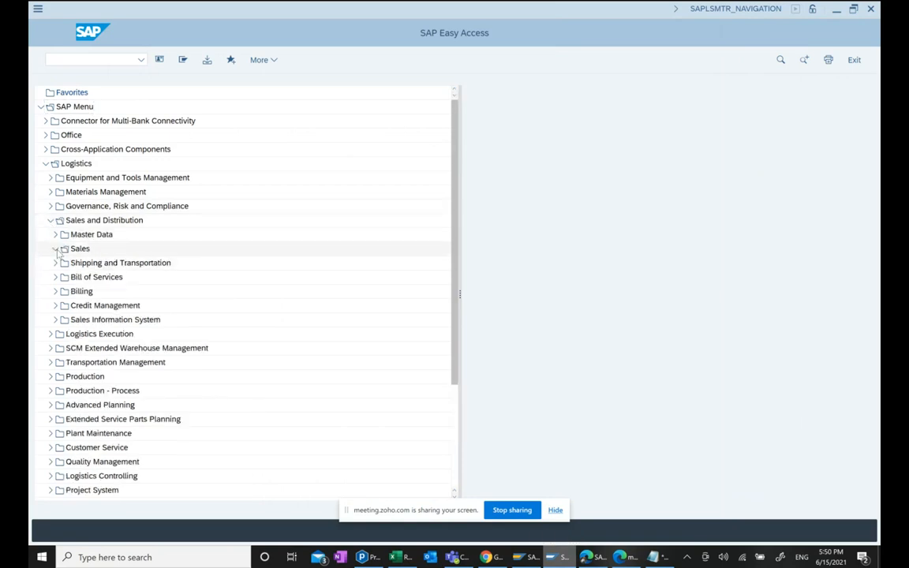
left_click(57, 248)
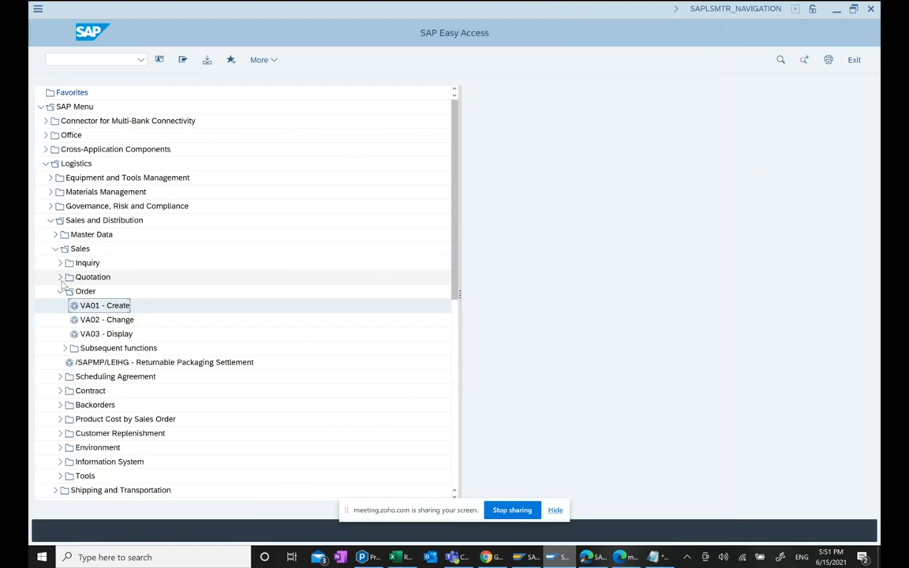
left_click(60, 277)
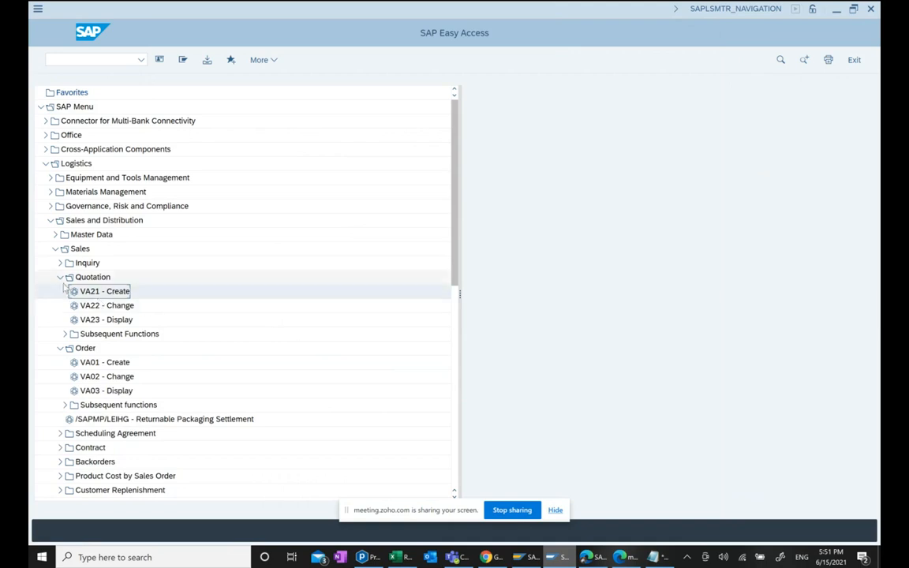
left_click(60, 262)
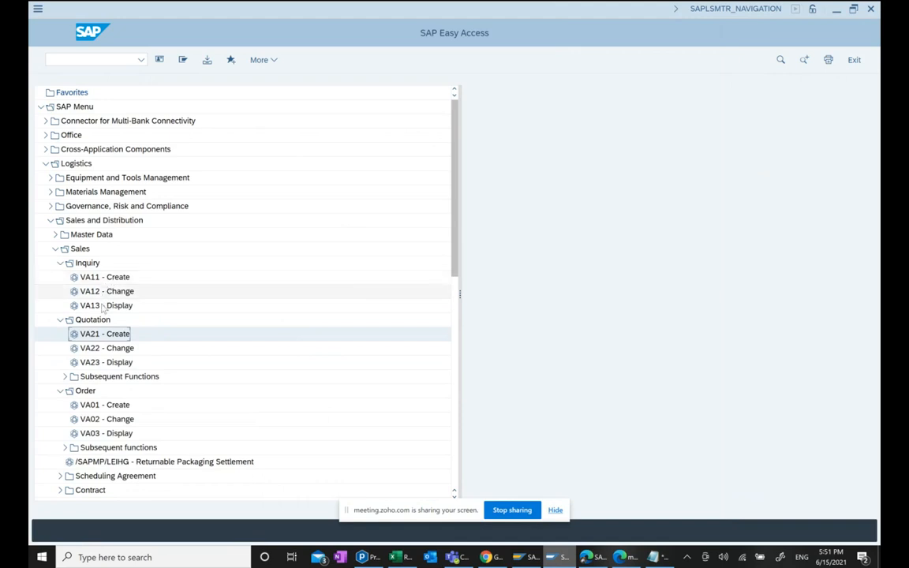
left_click(60, 262)
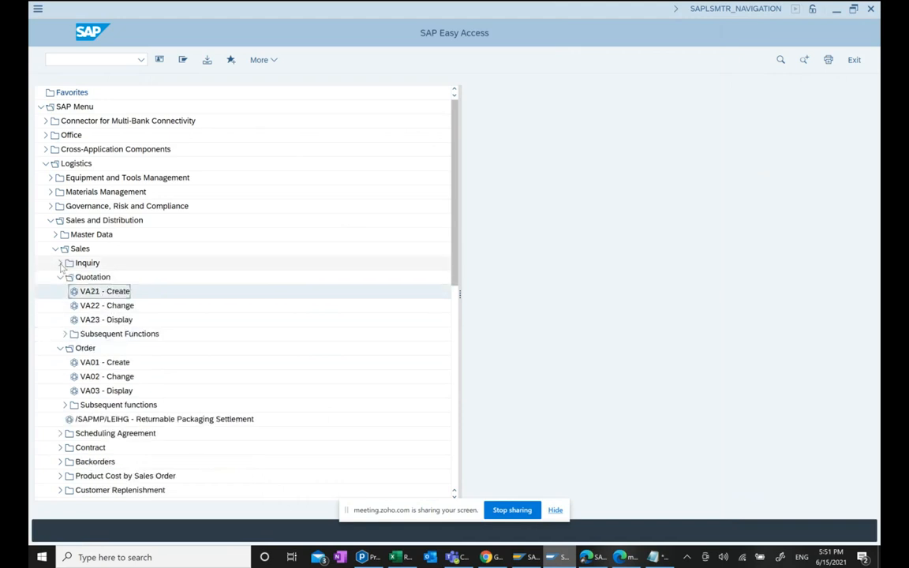
left_click(60, 278)
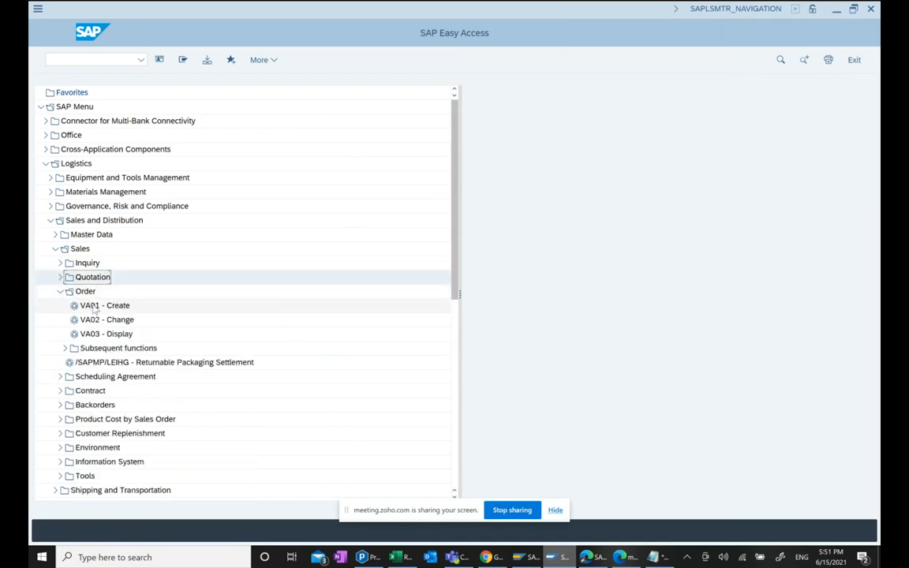
Launch VA01 Create Sales Documents and choose order type ZLMB
left_click(104, 306)
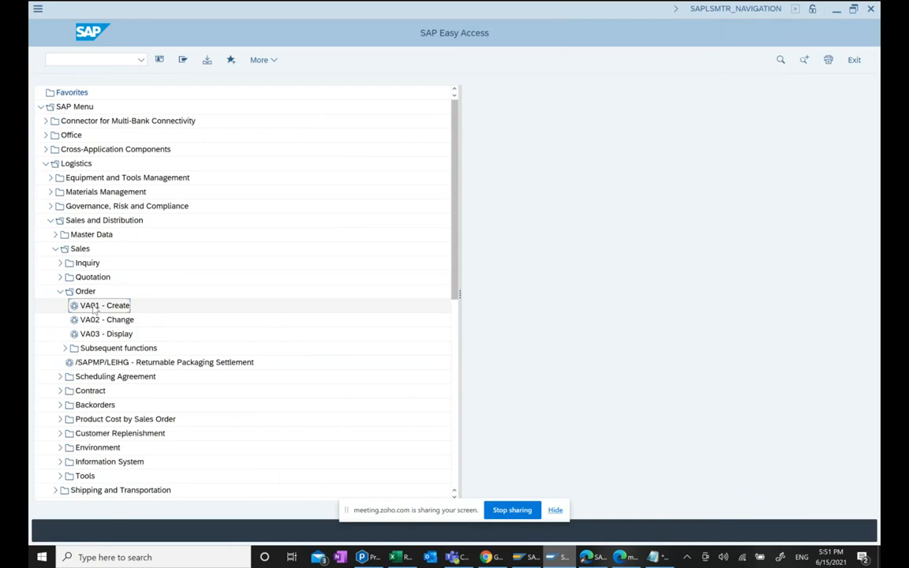
double_click(104, 306)
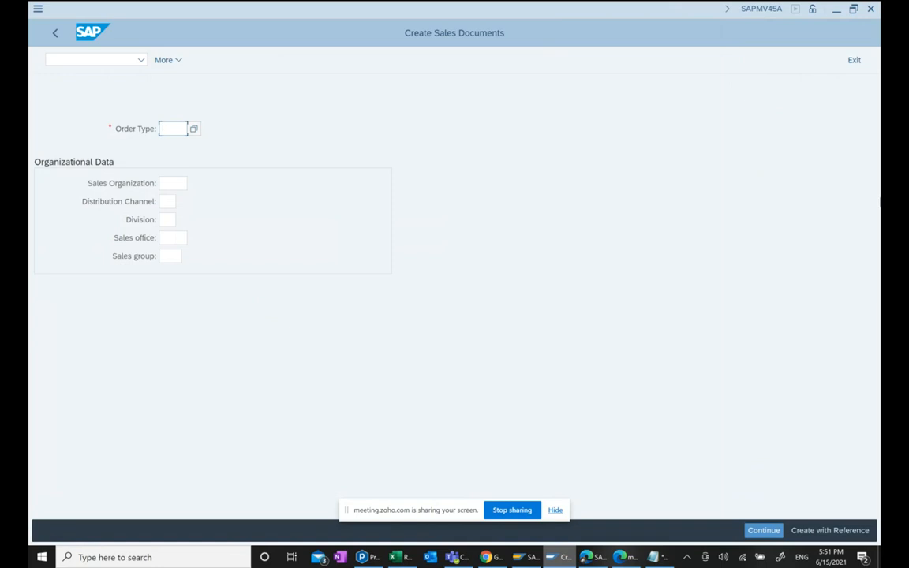
left_click(174, 128)
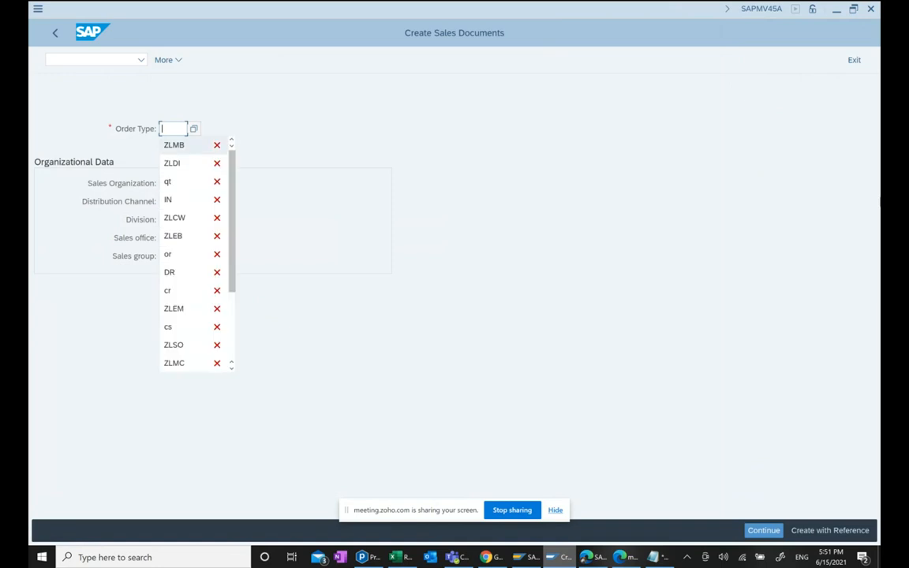
left_click(174, 146)
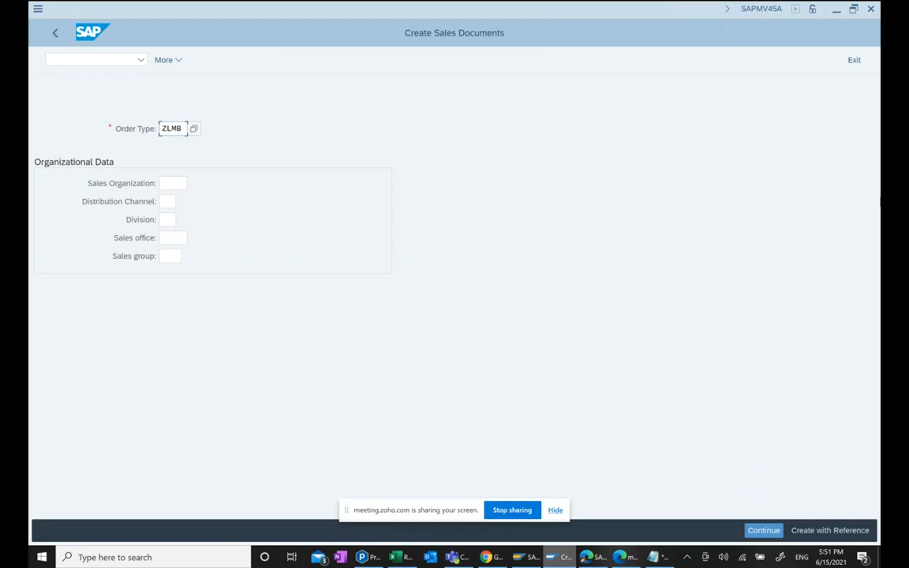
mouse_move(866, 158)
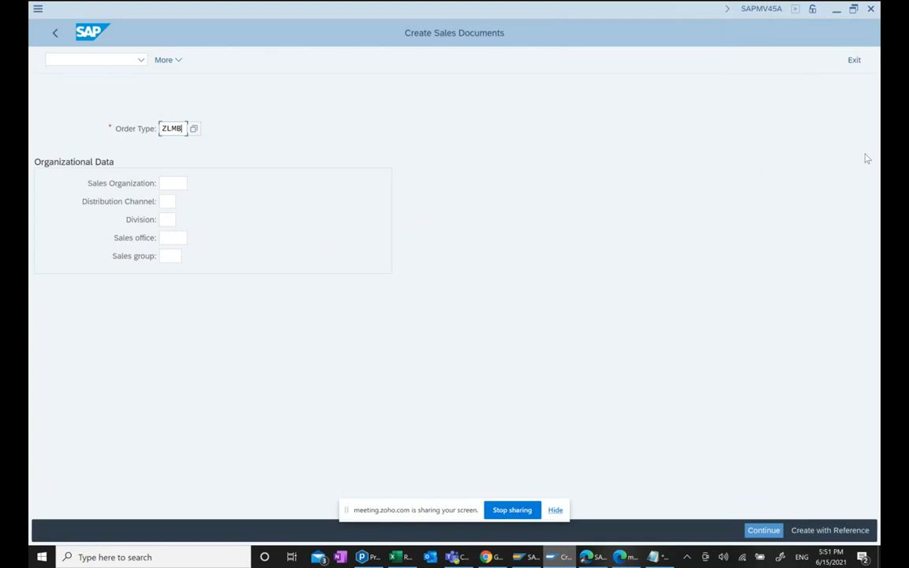
mouse_move(224, 7)
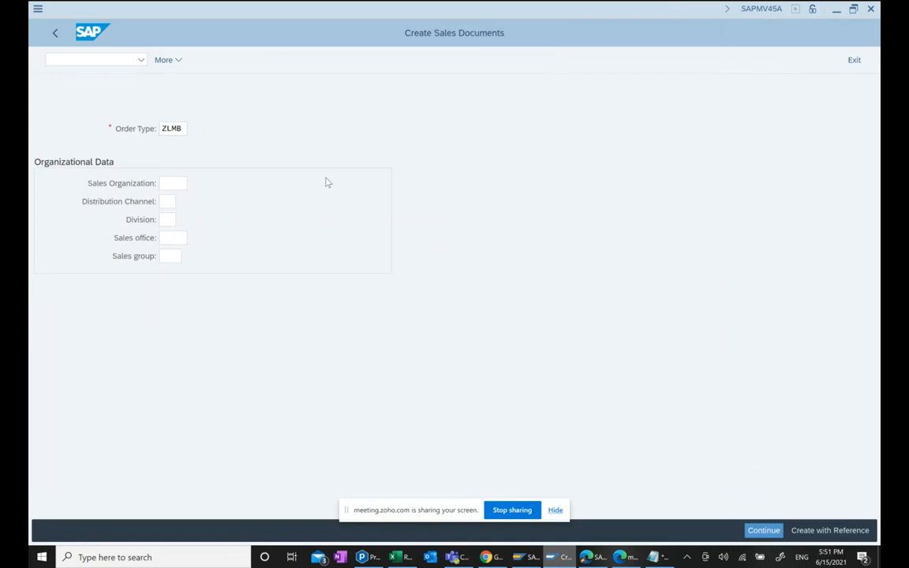
Enter sold-to party TIKWEB, customer reference 11 and material 1212183, then view item 10's details
left_click(762, 530)
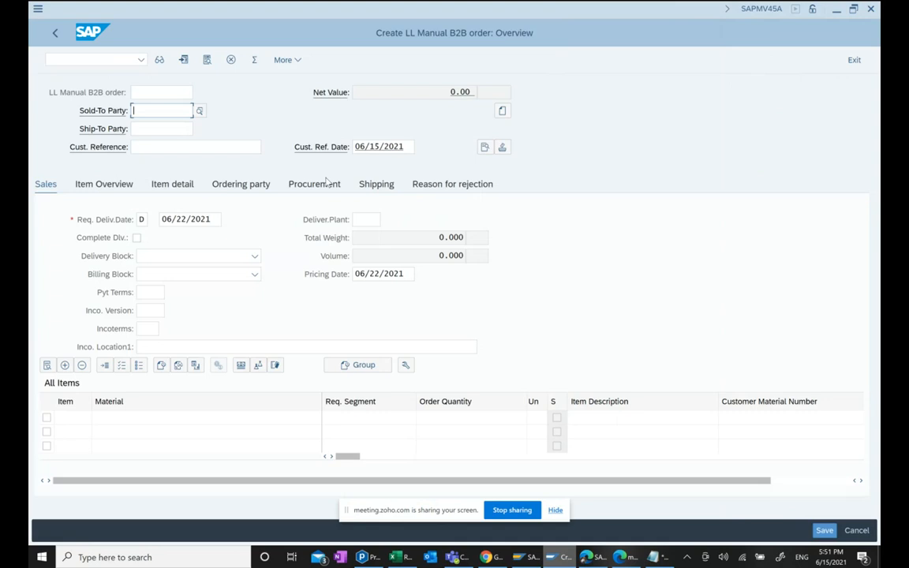
left_click(161, 110)
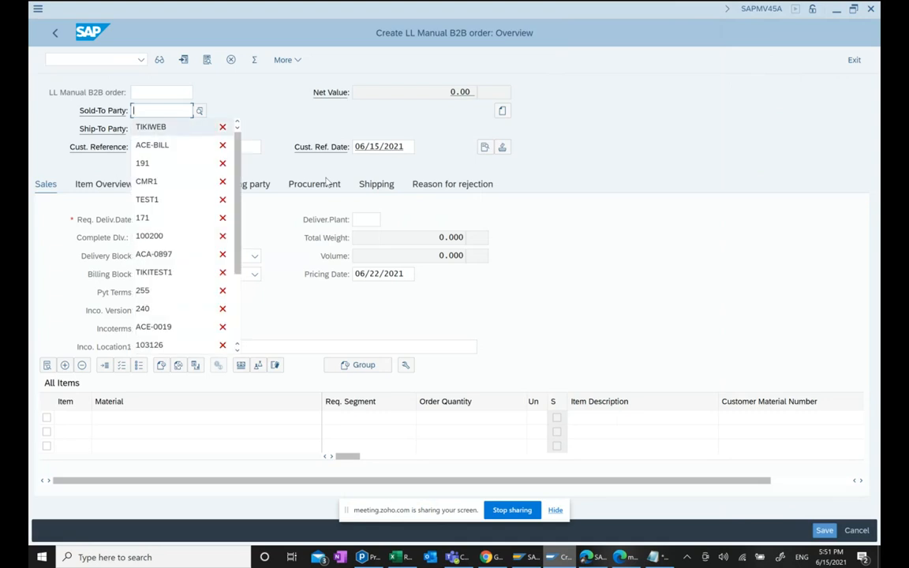
left_click(150, 126)
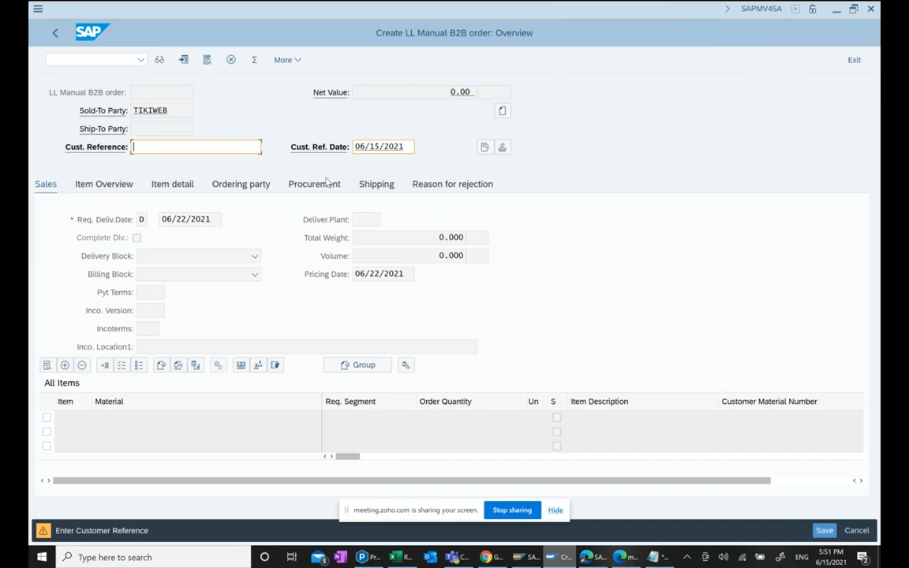
type("11")
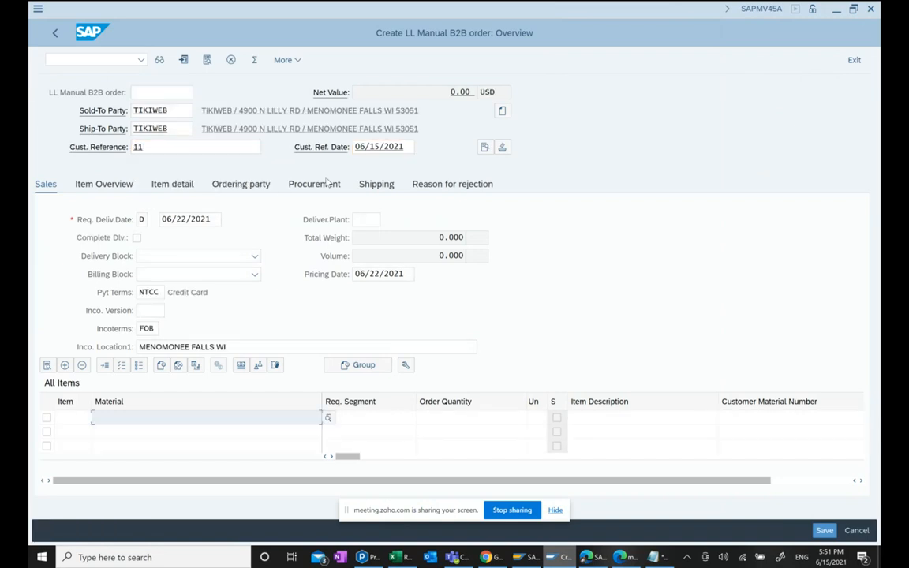
left_click(205, 417)
type("1212183")
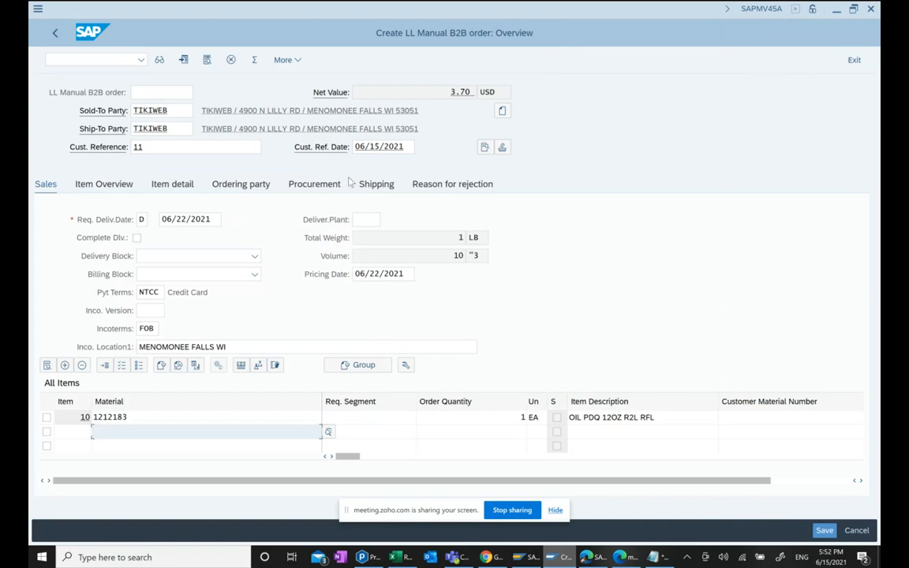
mouse_move(392, 192)
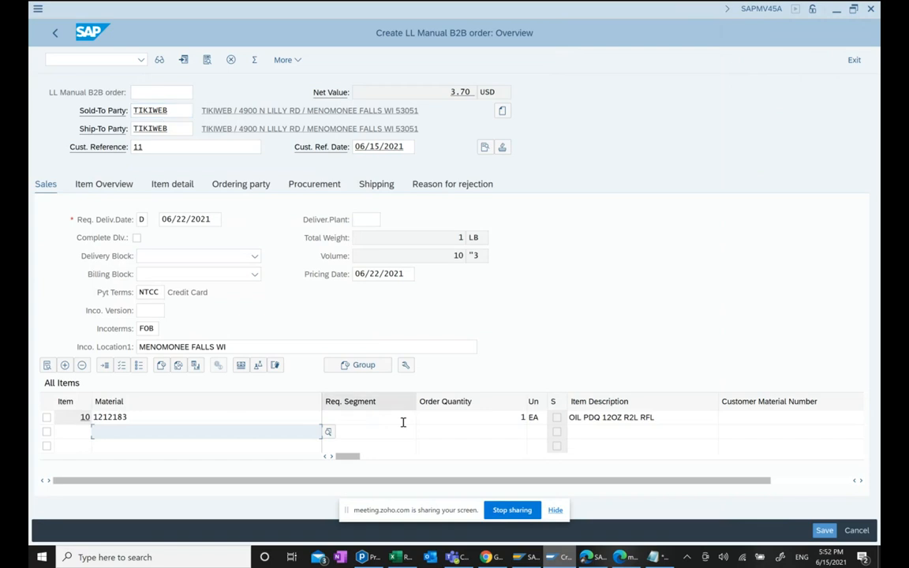
mouse_move(451, 417)
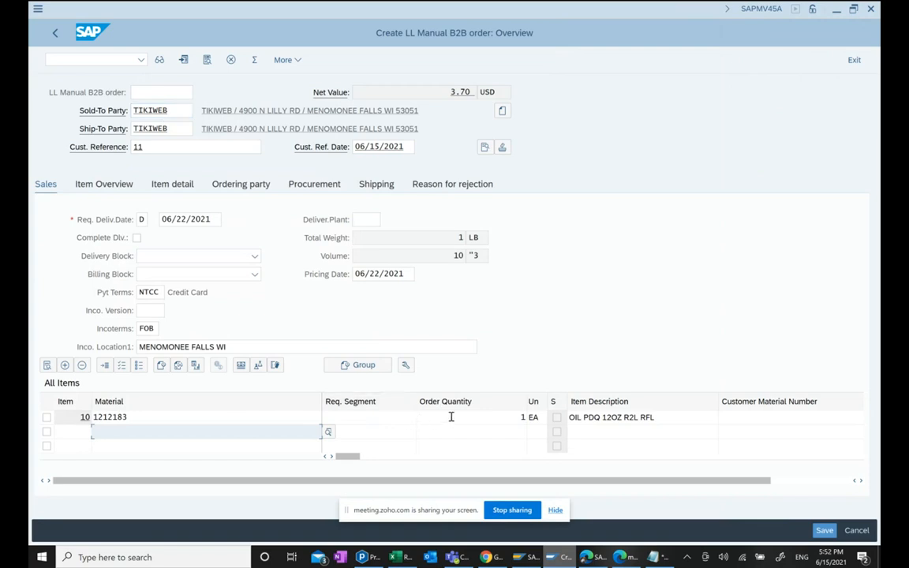
double_click(85, 417)
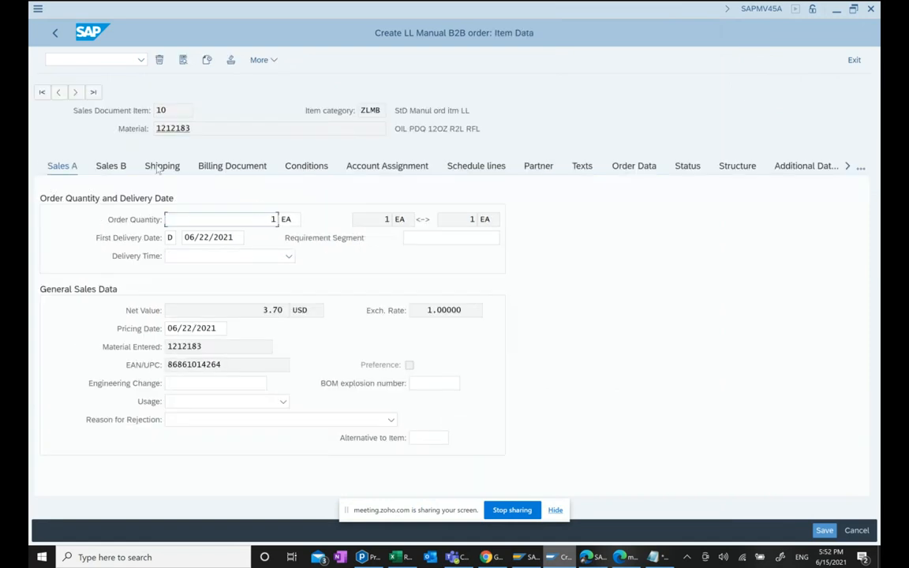
On item 10's shipping data, set storage location 1000 and the route
left_click(161, 166)
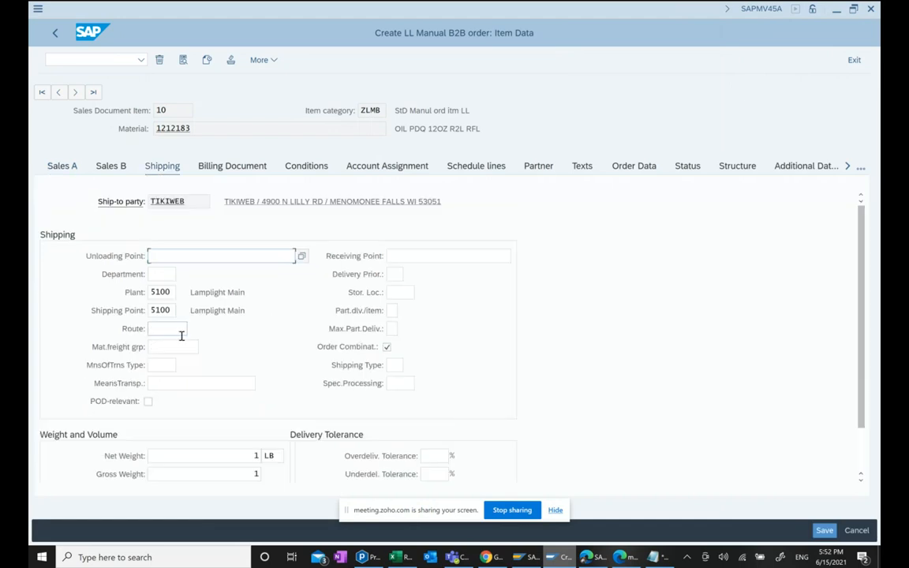
left_click(398, 292)
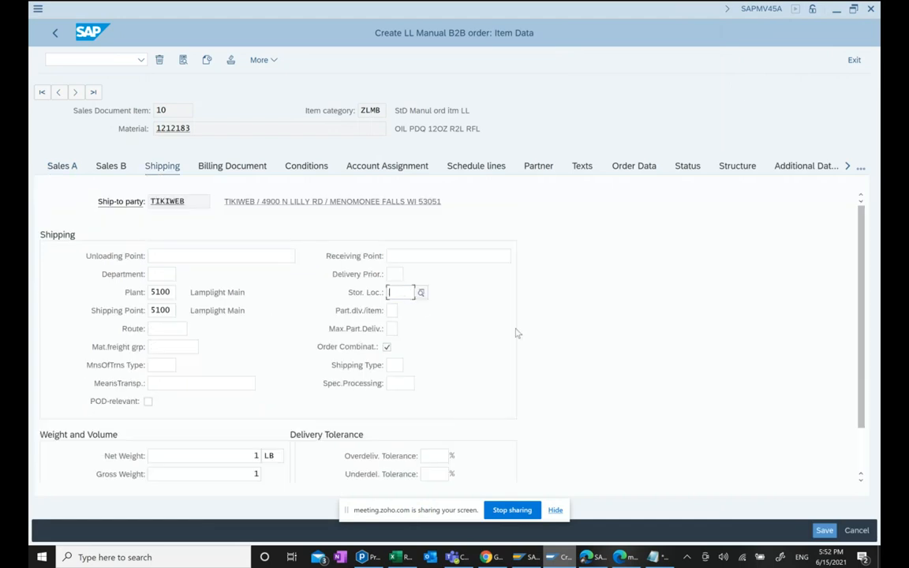
type("1000")
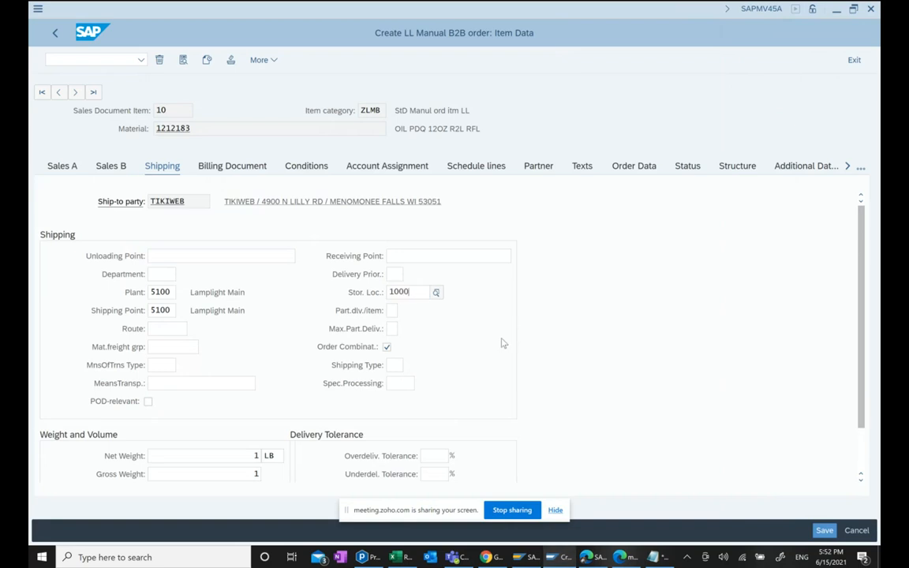
left_click(166, 328)
type("000001")
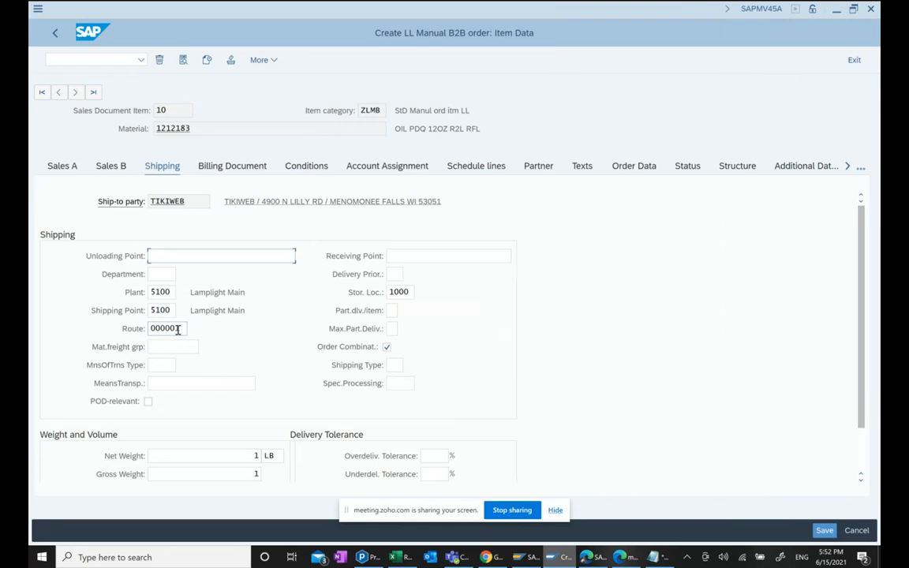
View the WC Bradley additional information section and return to the order overview
left_click(860, 167)
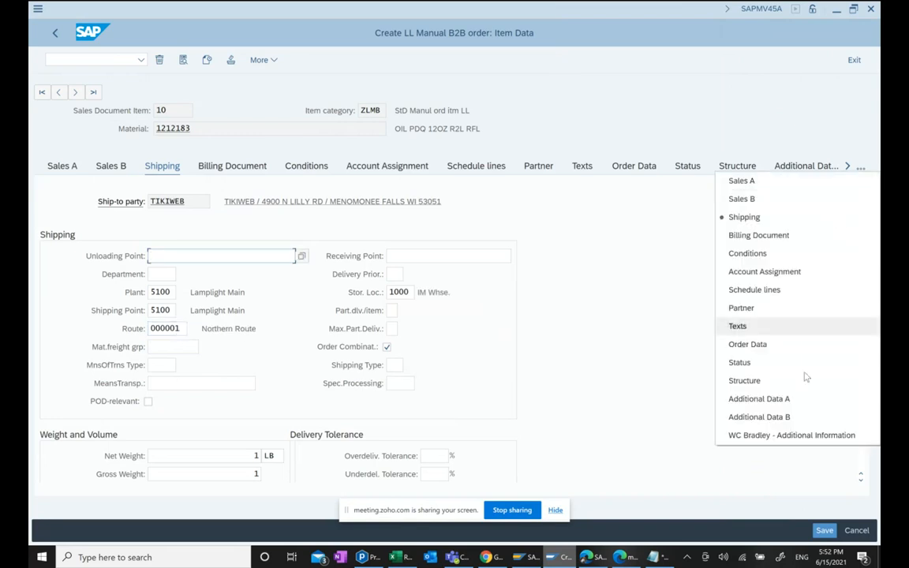
left_click(791, 435)
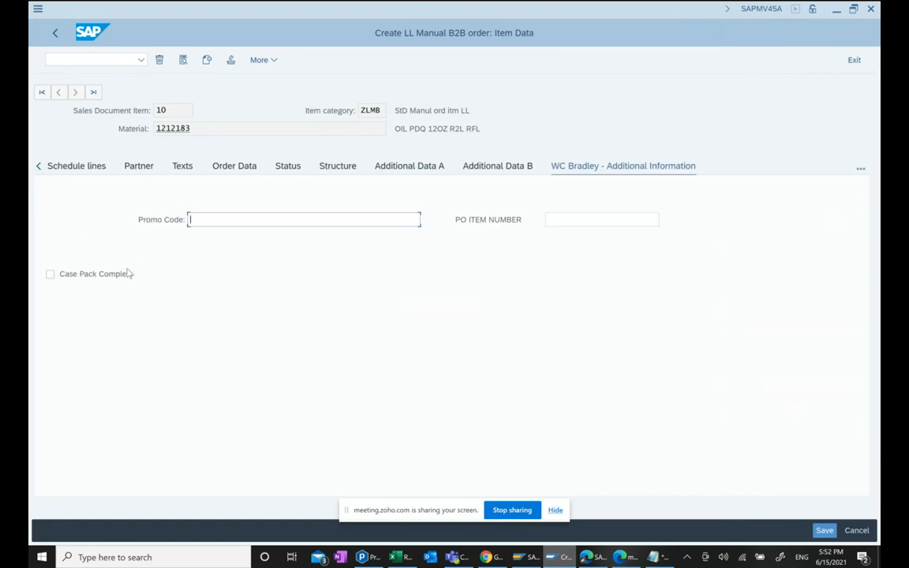
left_click(51, 275)
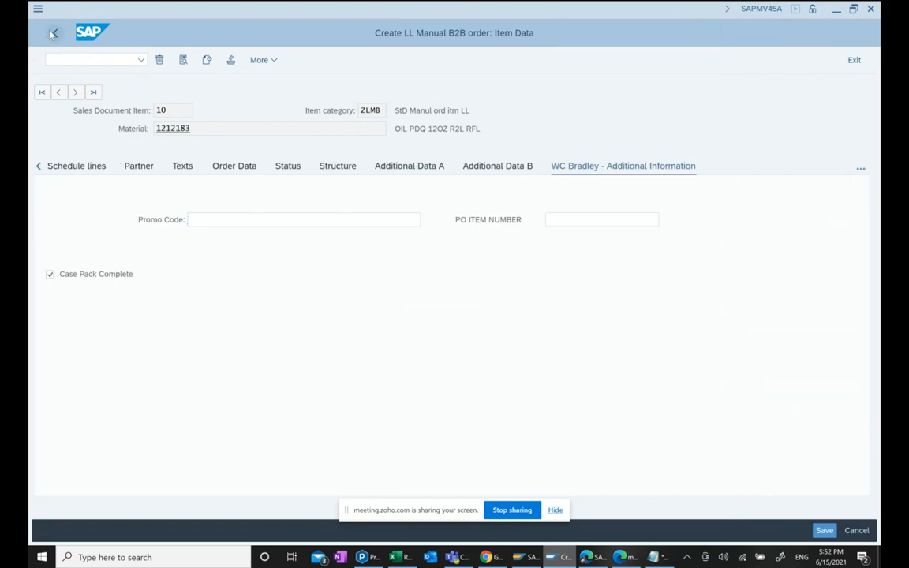
left_click(53, 31)
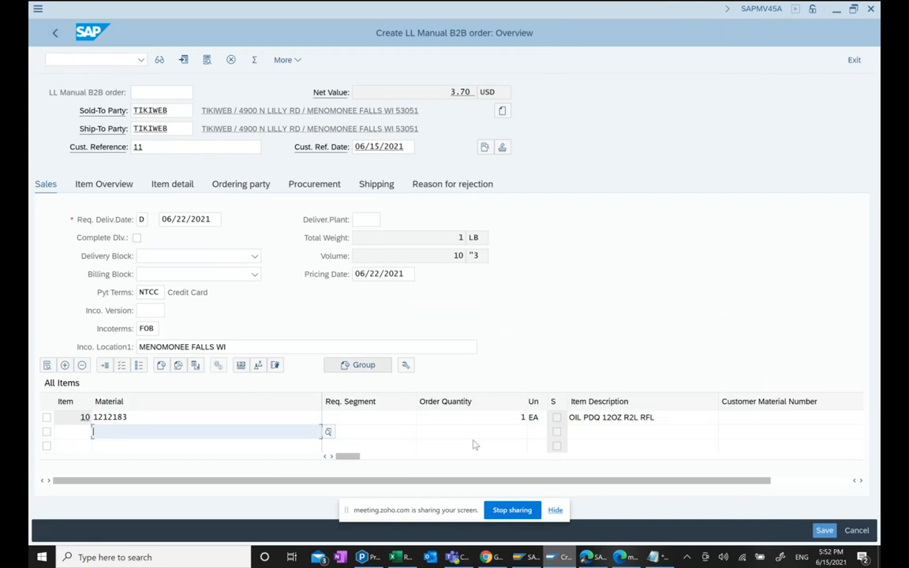
mouse_move(797, 499)
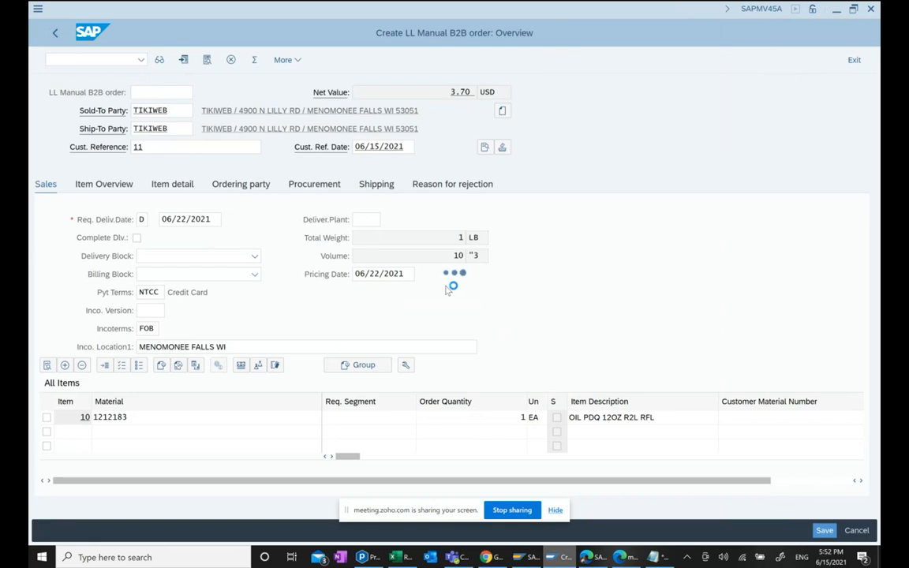
Save the LL Manual B2B order as 2820 and return to Create Sales Documents
left_click(824, 530)
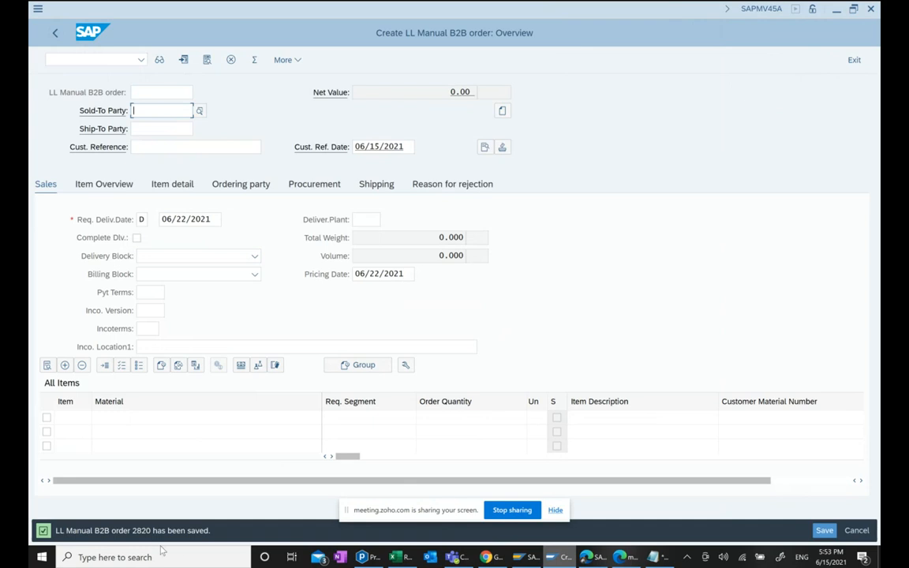
mouse_move(398, 118)
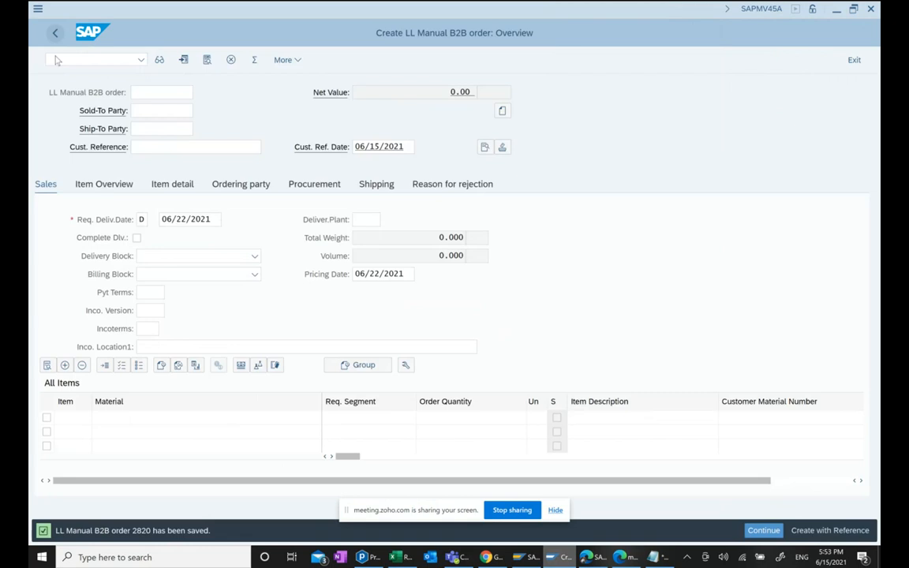
left_click(55, 32)
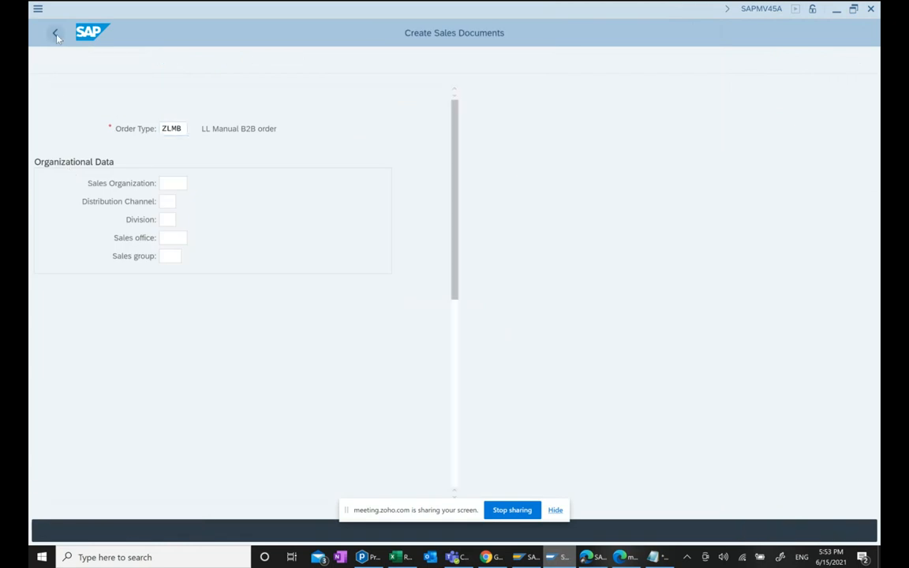
Open order 2820 in VA02 change mode, showing TIKWEB and item 10 material 1212183
left_click(55, 34)
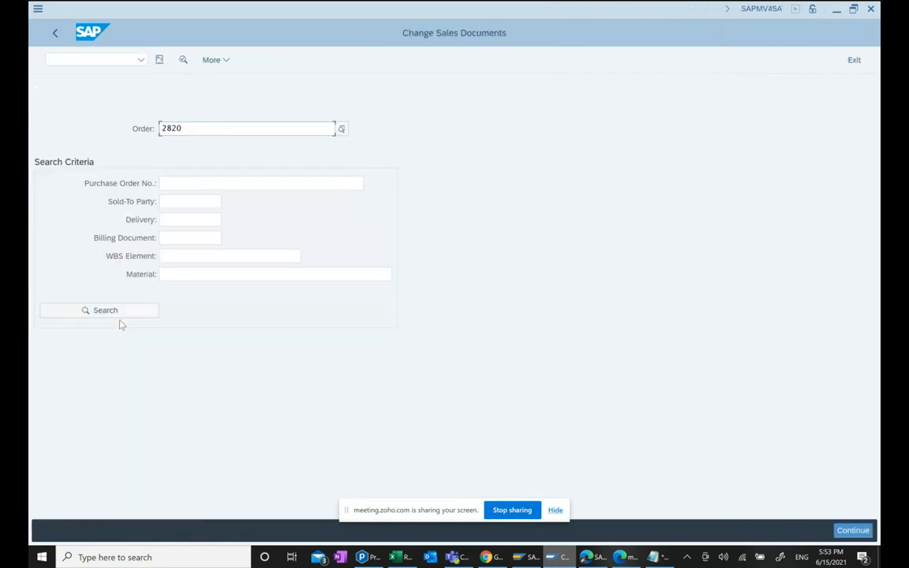
left_click(98, 309)
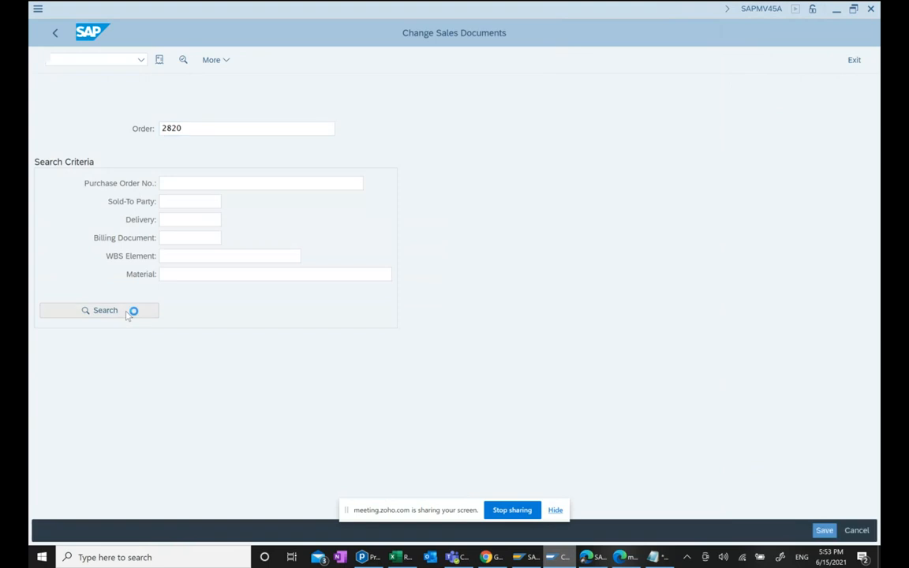
left_click(100, 310)
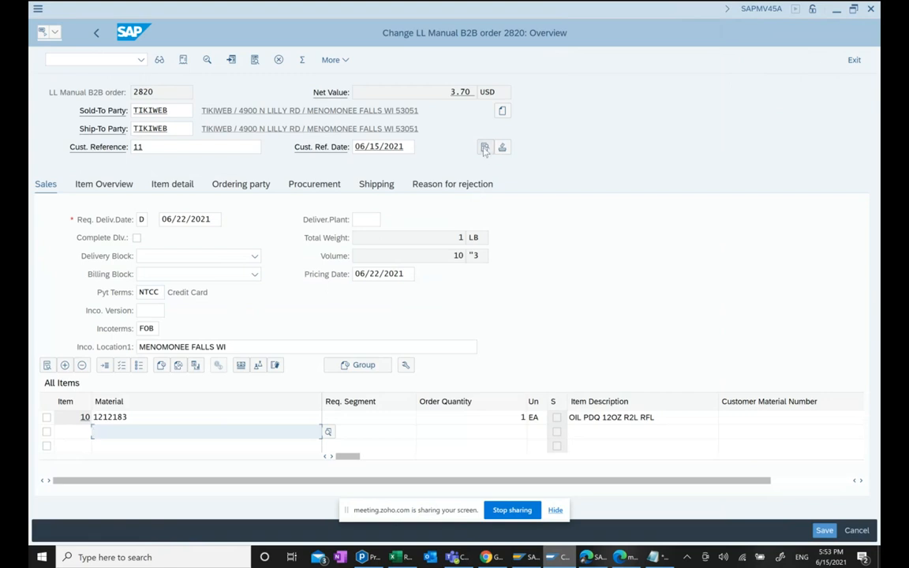
Review order 2820's header data (sales area 5100/50/00, pricing ZLVA03) and return to the overview
left_click(485, 148)
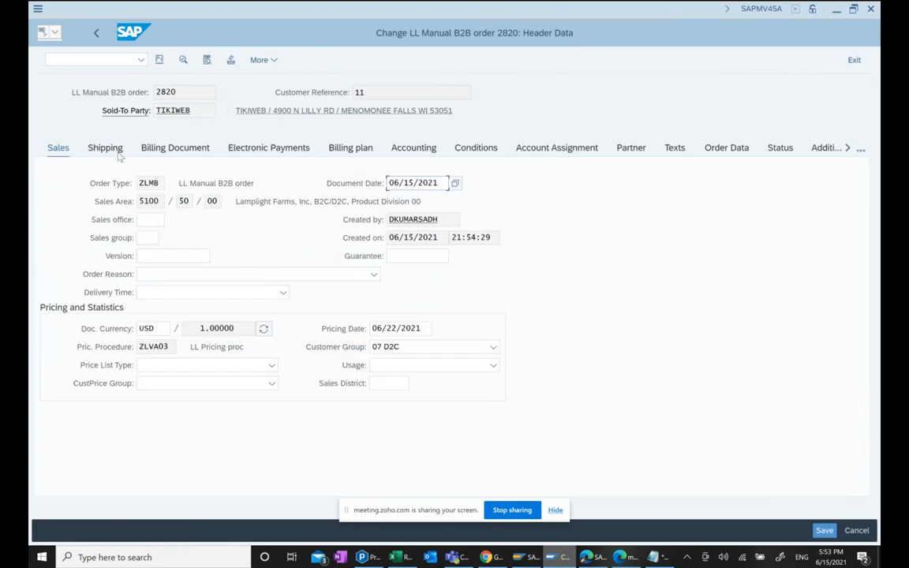
mouse_move(744, 174)
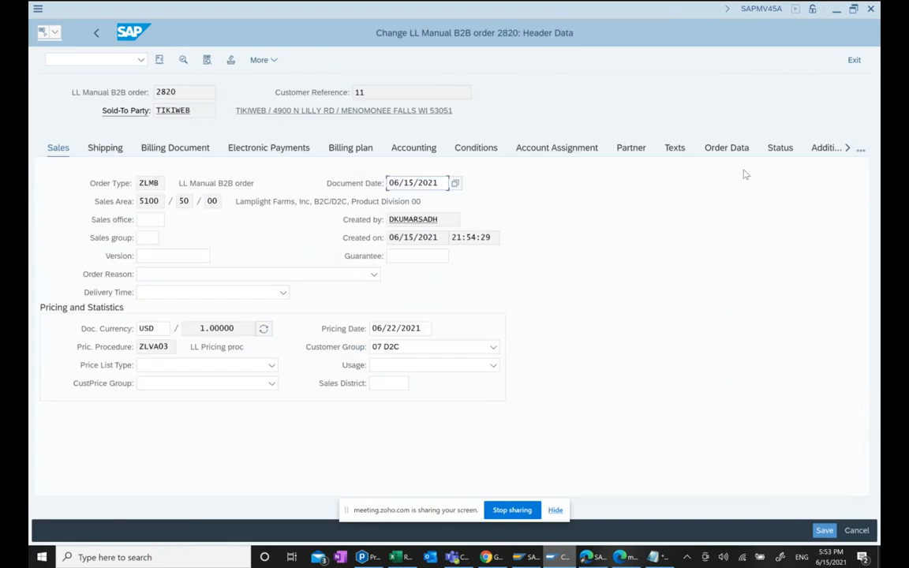
left_click(95, 32)
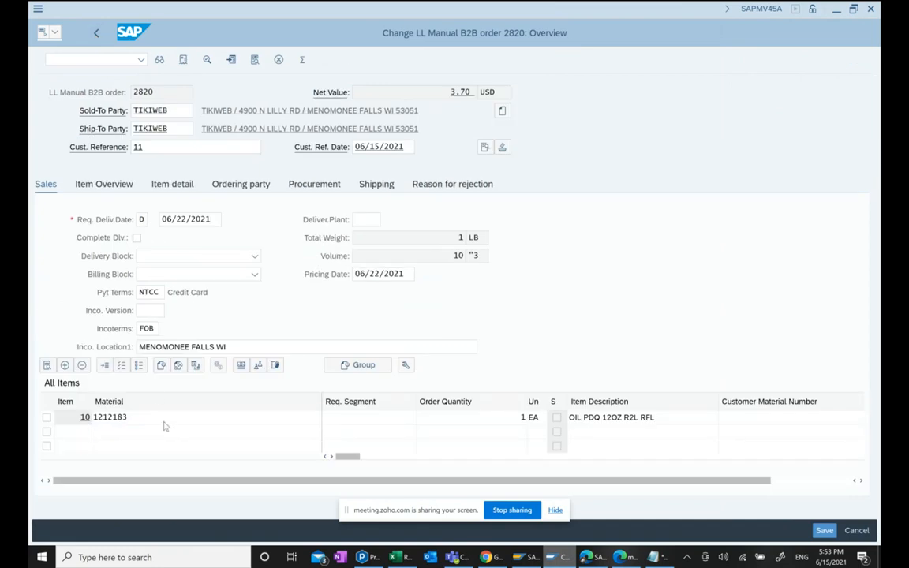
double_click(85, 417)
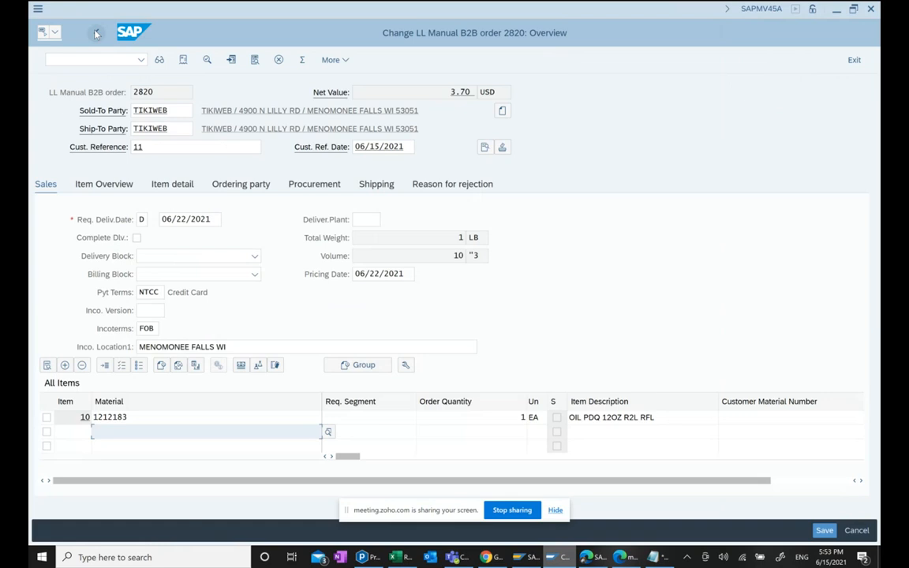
mouse_move(504, 319)
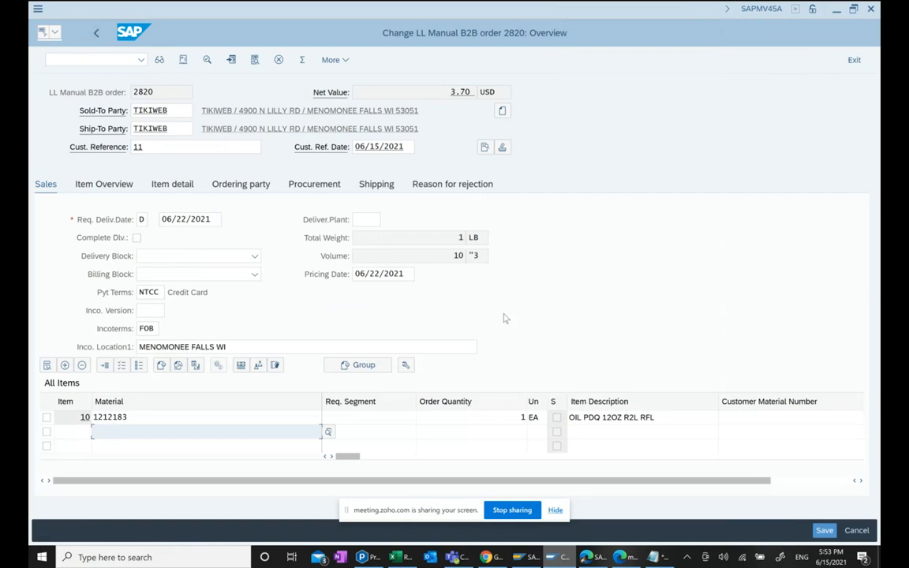
mouse_move(721, 276)
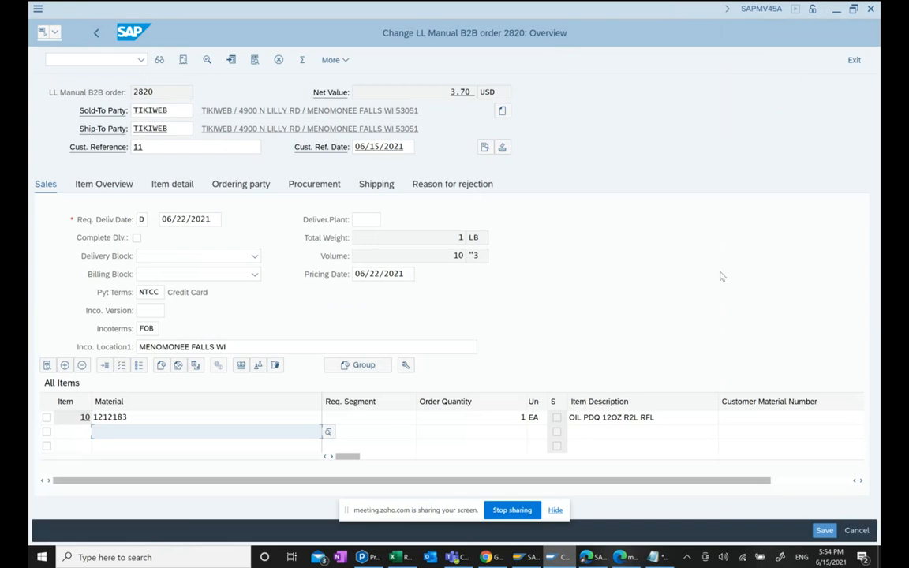
mouse_move(30, 17)
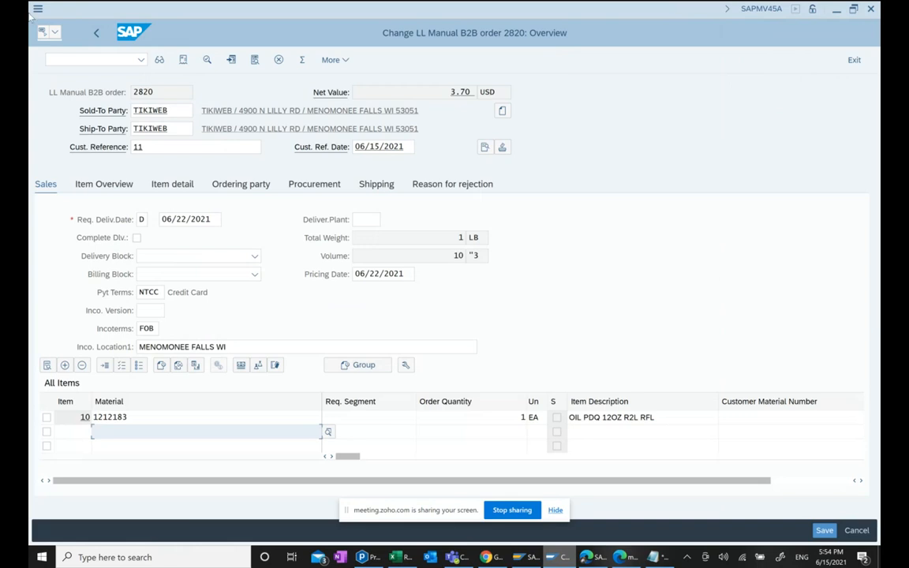
mouse_move(96, 31)
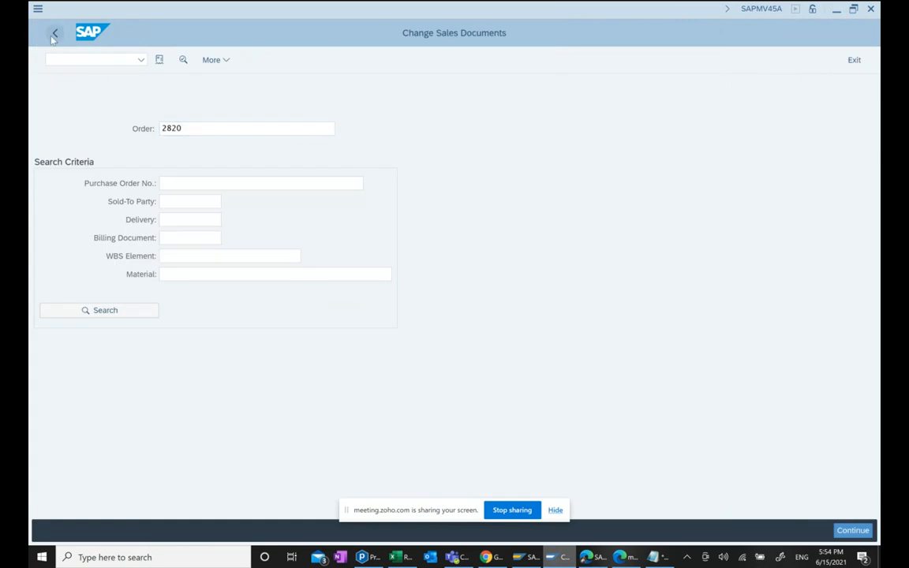
Return to SAP Easy Access and expand Shipping and Transportation > Outbound Delivery > Create
left_click(54, 31)
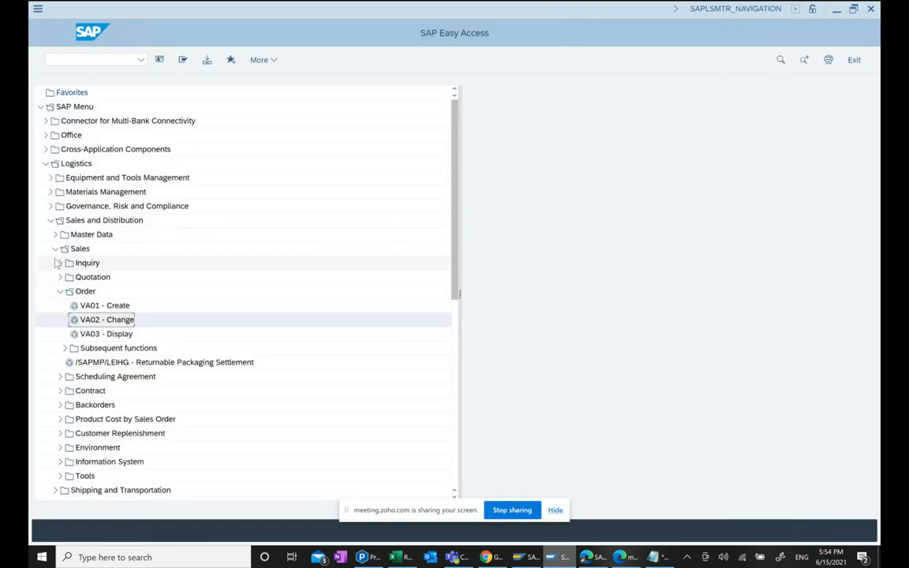
left_click(55, 248)
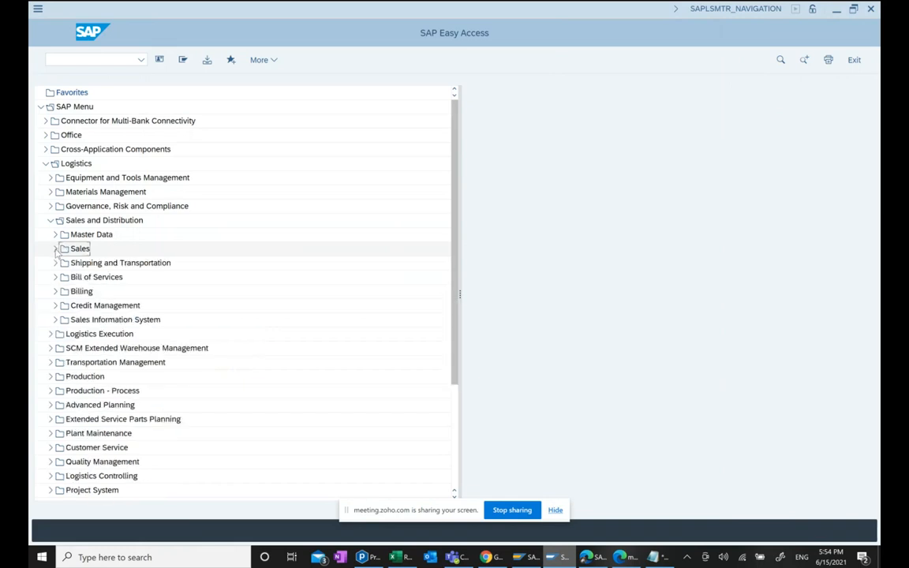
left_click(120, 262)
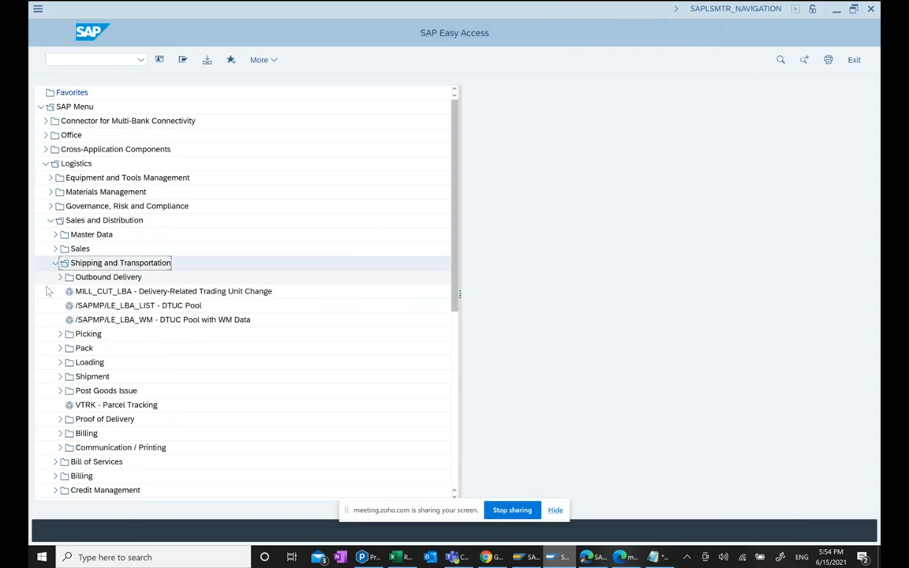
left_click(60, 278)
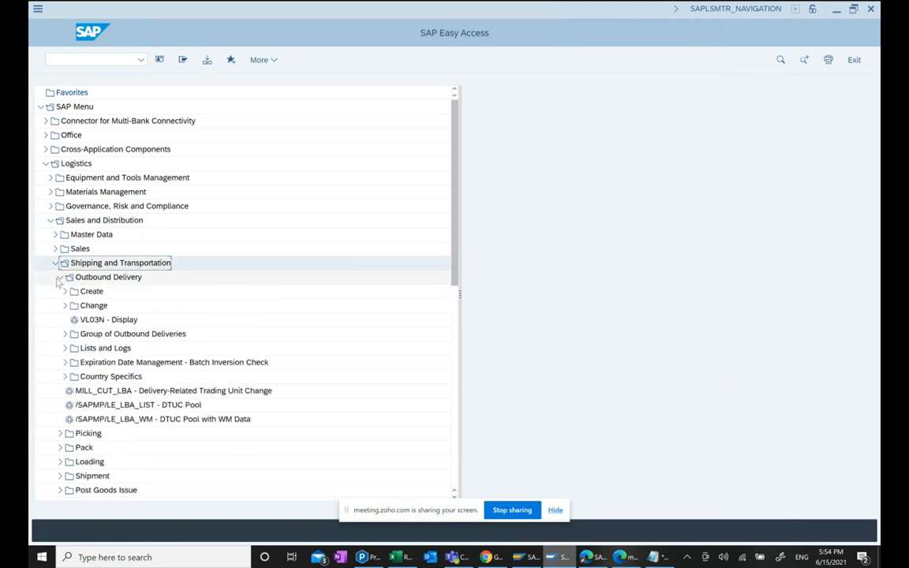
left_click(65, 290)
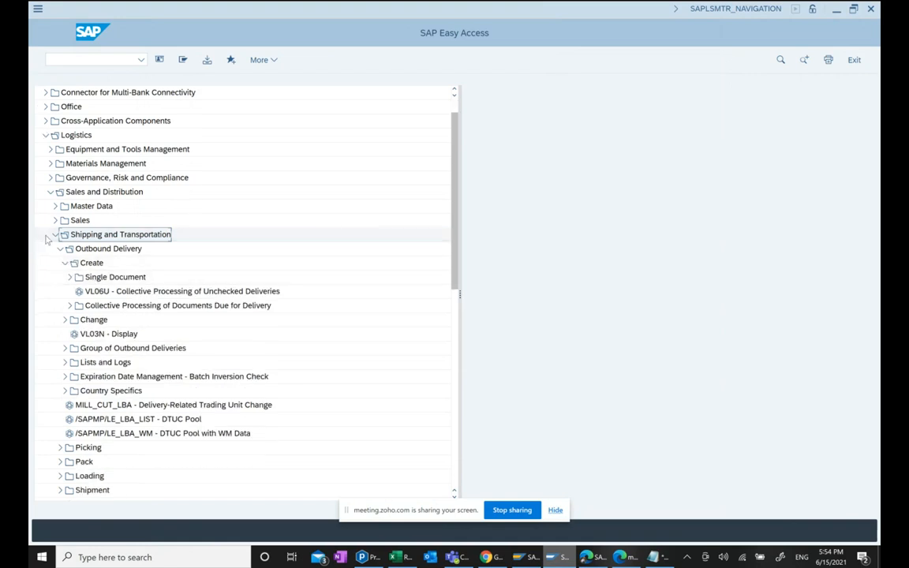
Reach Create Outbound Delivery with Order Reference, prefilled with order 2820
left_click(50, 192)
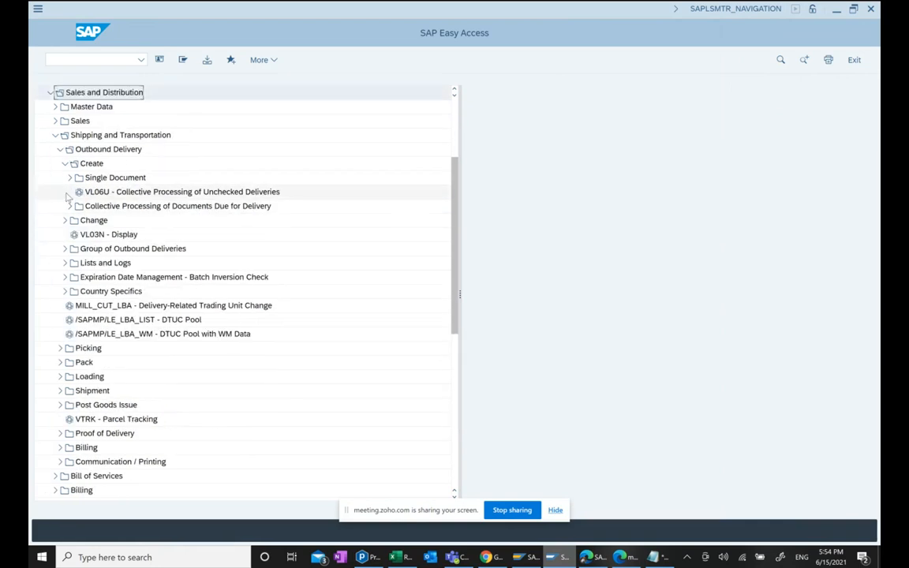
left_click(65, 148)
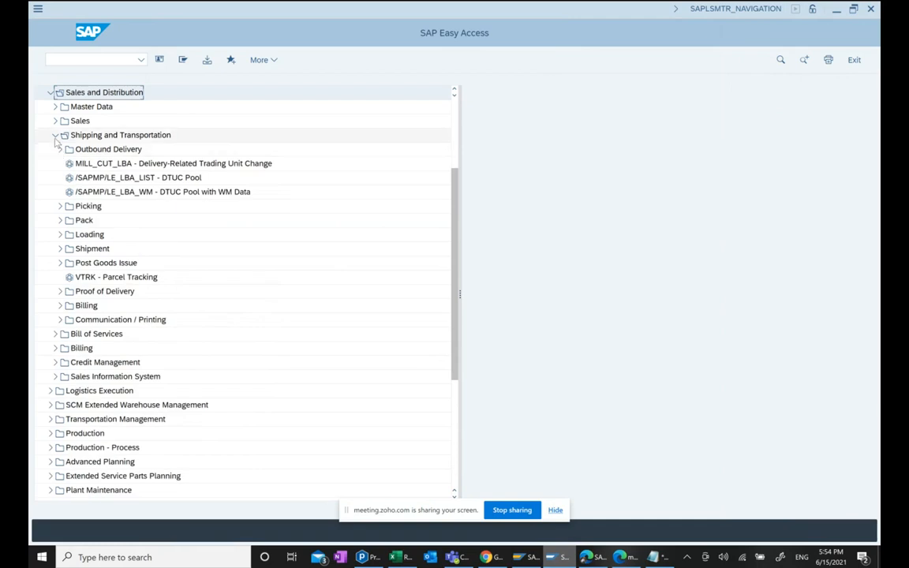
left_click(57, 136)
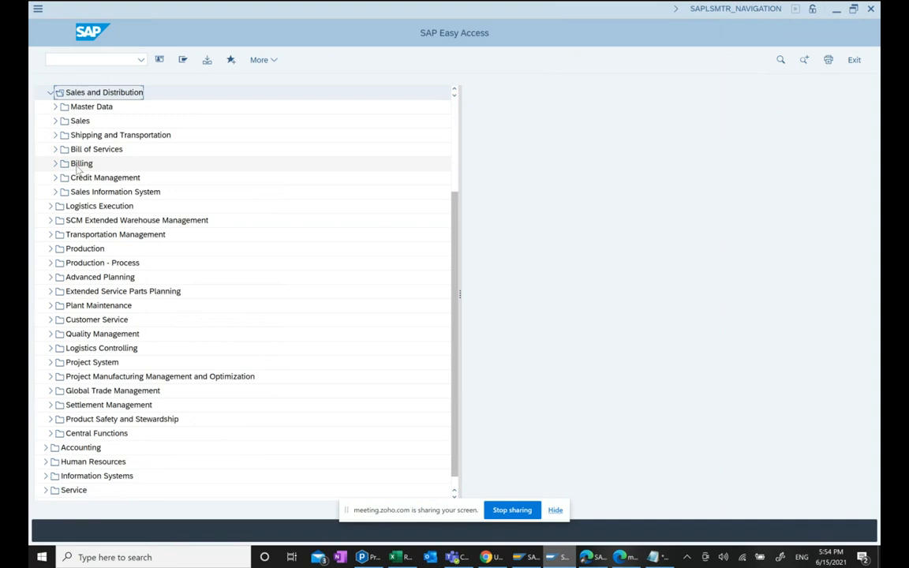
left_click(55, 134)
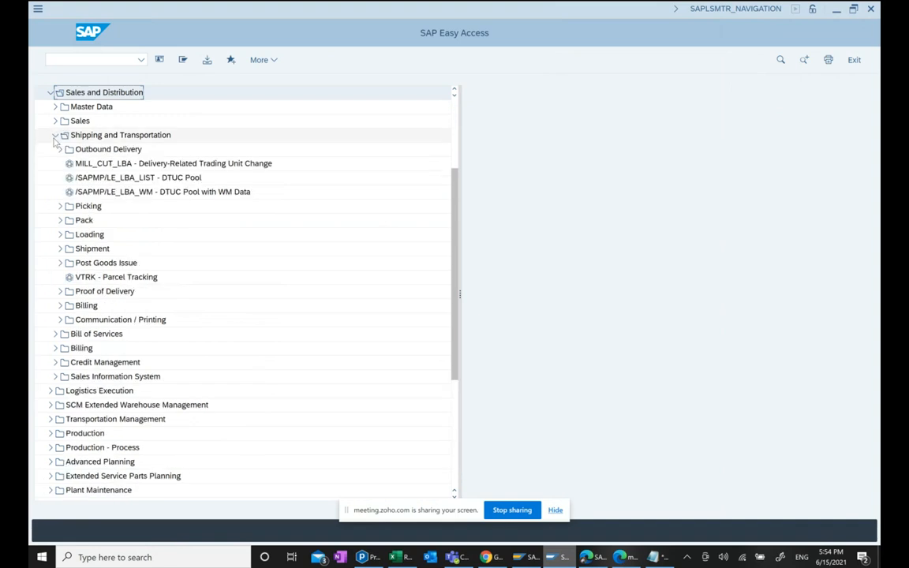
left_click(60, 149)
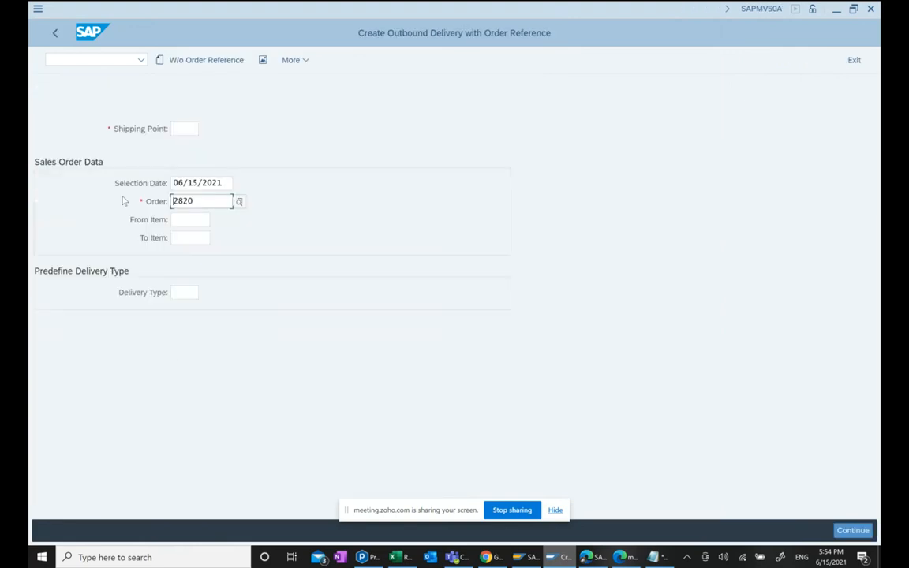
mouse_move(296, 419)
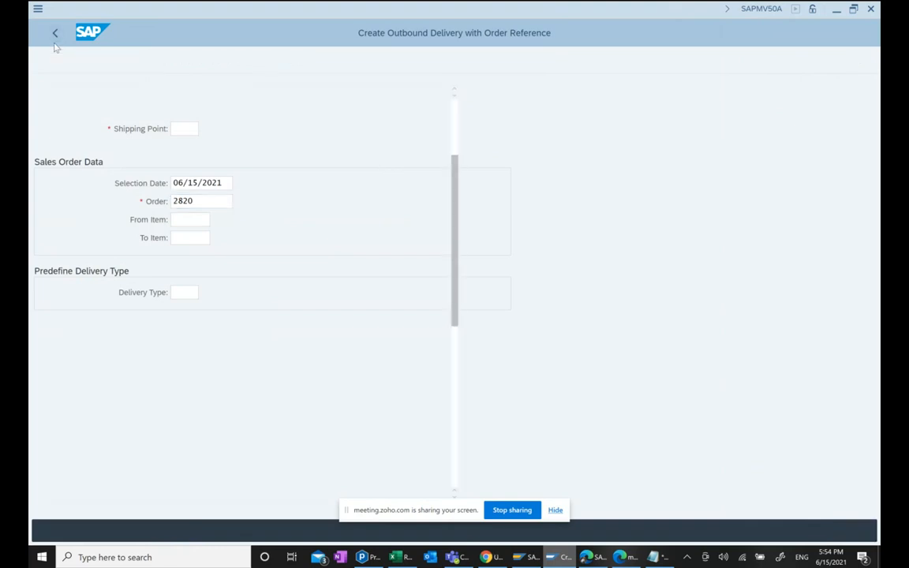
Start the delivery for order 2820 from shipping point 5100 with selection date 06/23/2021
left_click(55, 31)
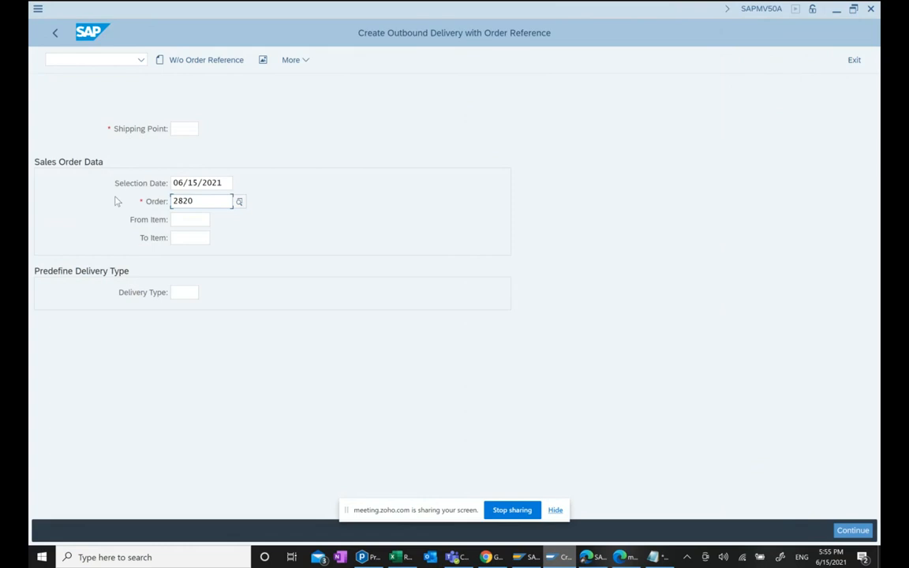
mouse_move(117, 201)
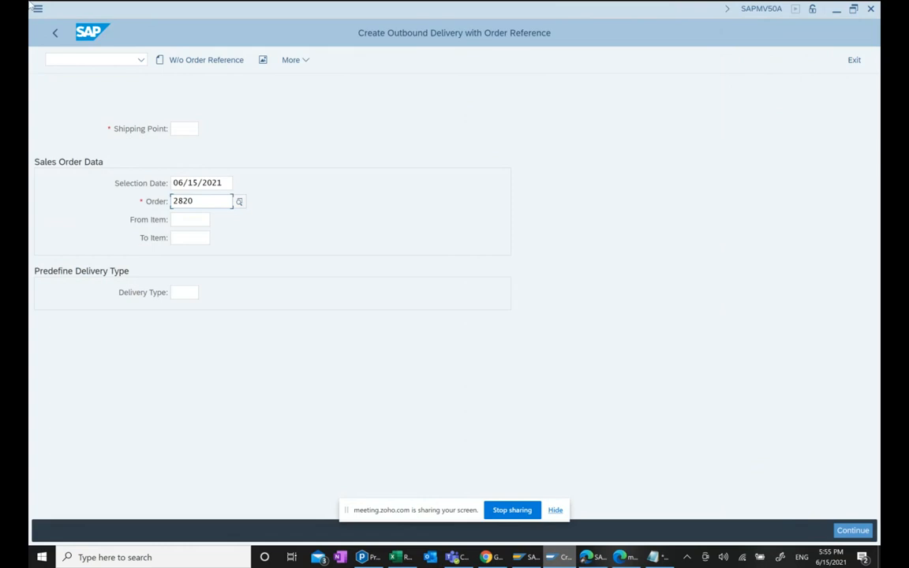
mouse_move(197, 218)
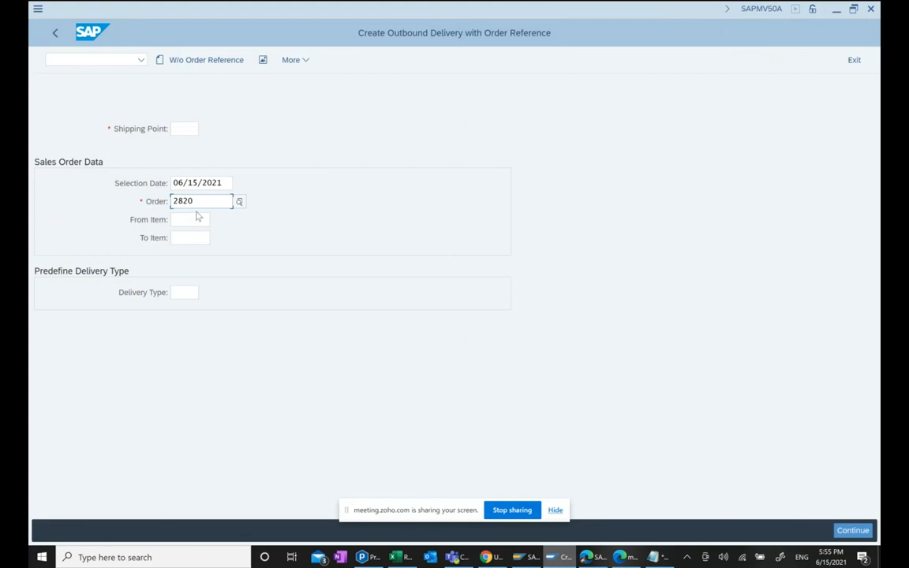
left_click(184, 128)
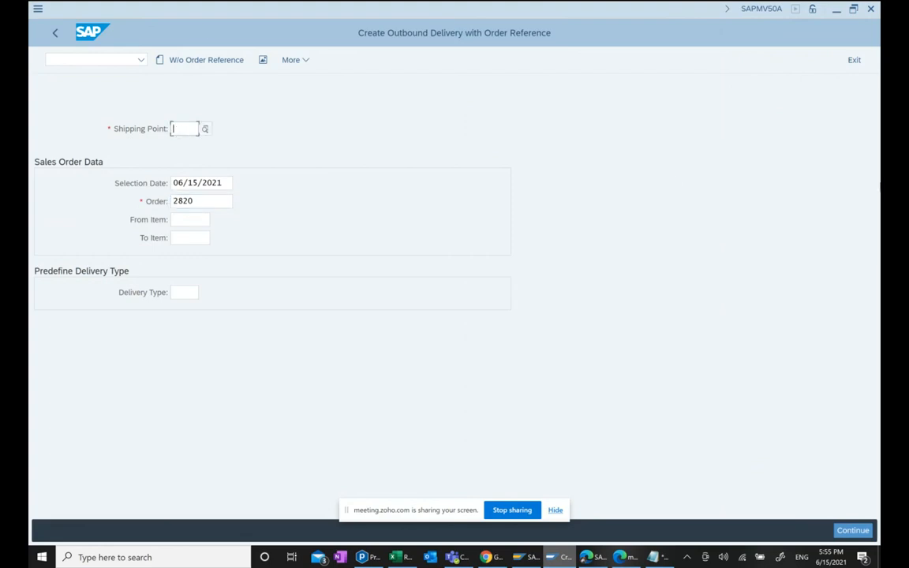
type("5100")
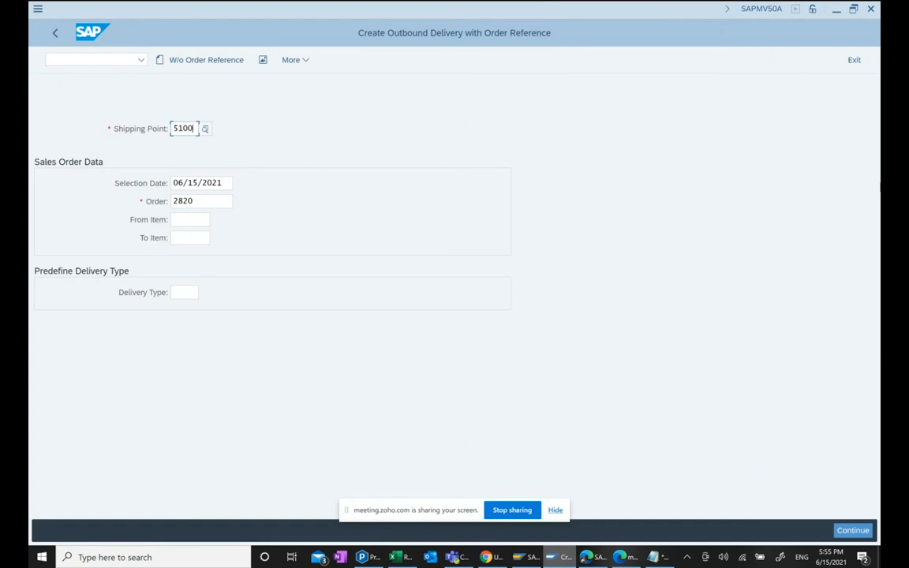
left_click(202, 183)
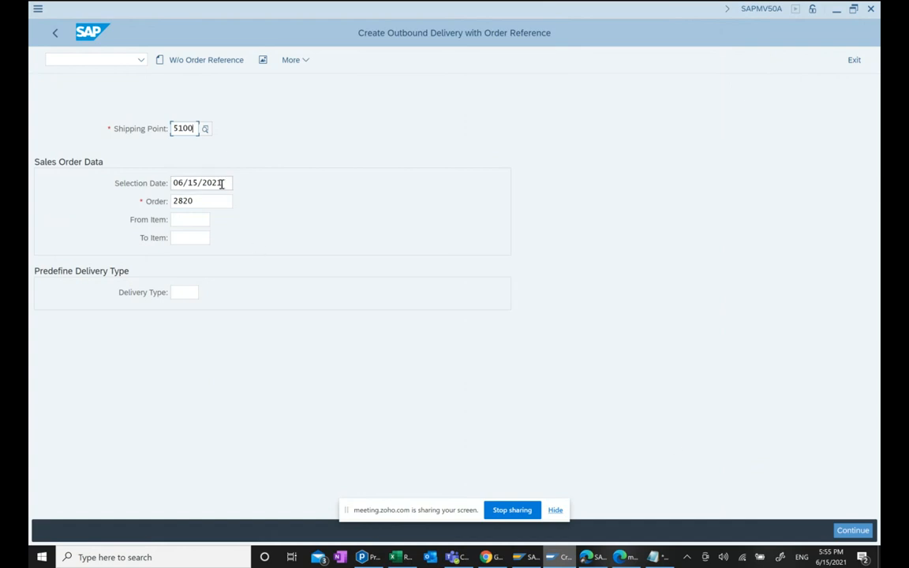
left_click(199, 183)
type("23")
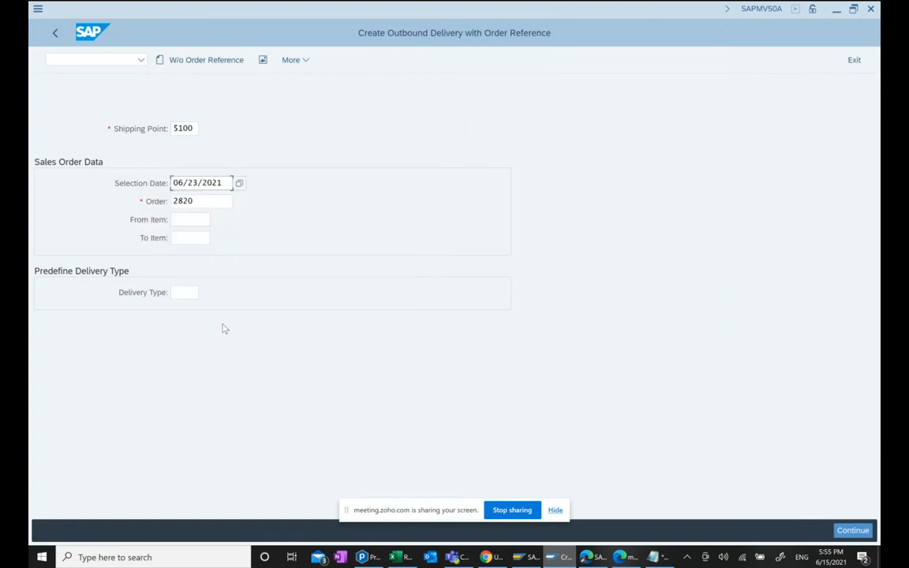
left_click(852, 530)
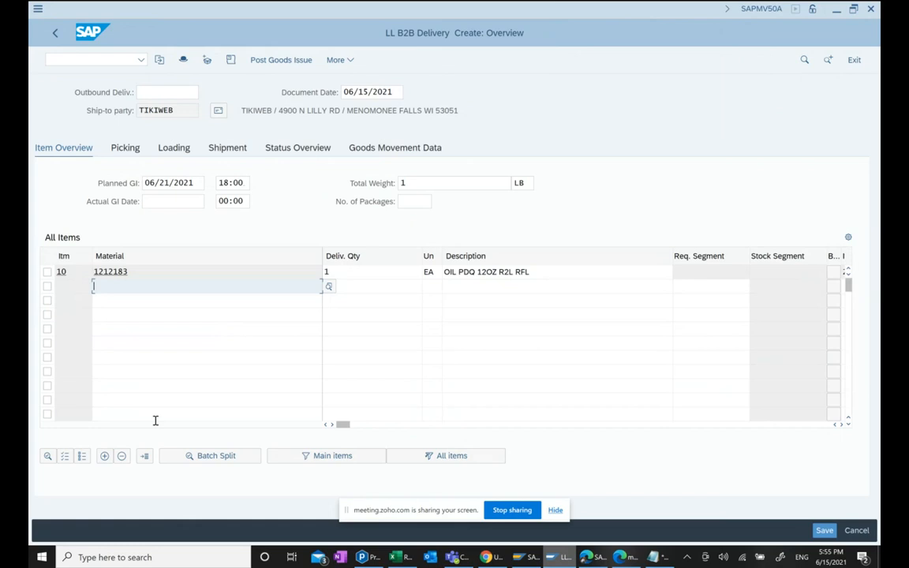
mouse_move(524, 370)
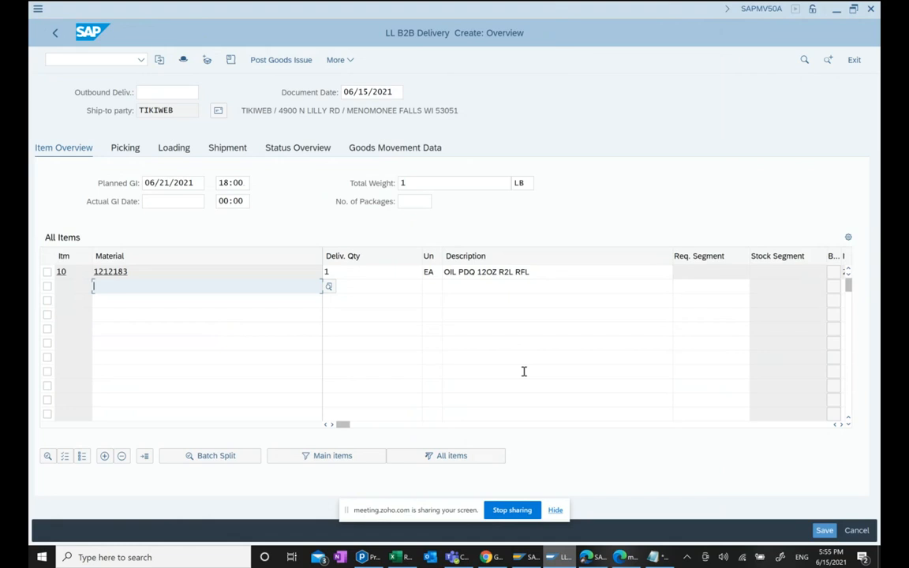
mouse_move(113, 228)
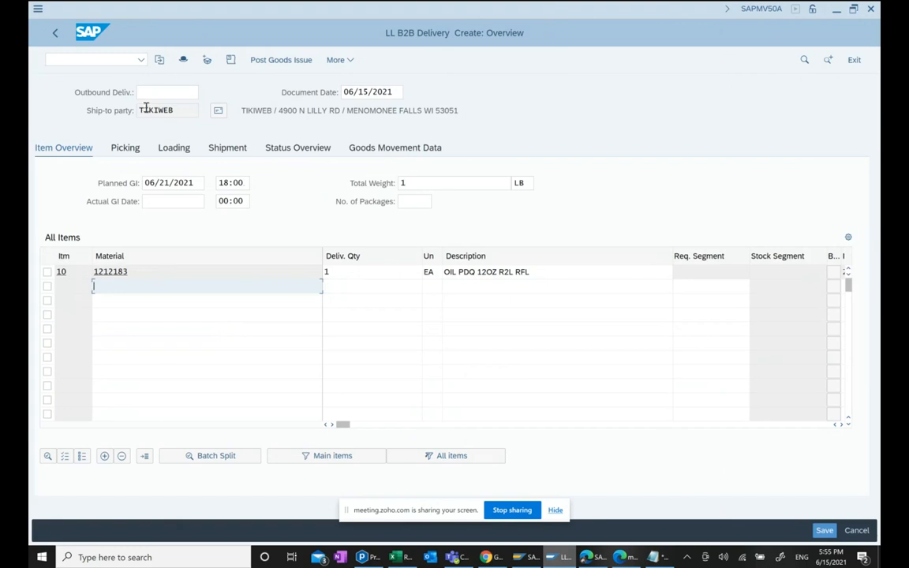
Show the delivery's picking details: plant 5100, storage location 1000, quantity 1
left_click(124, 148)
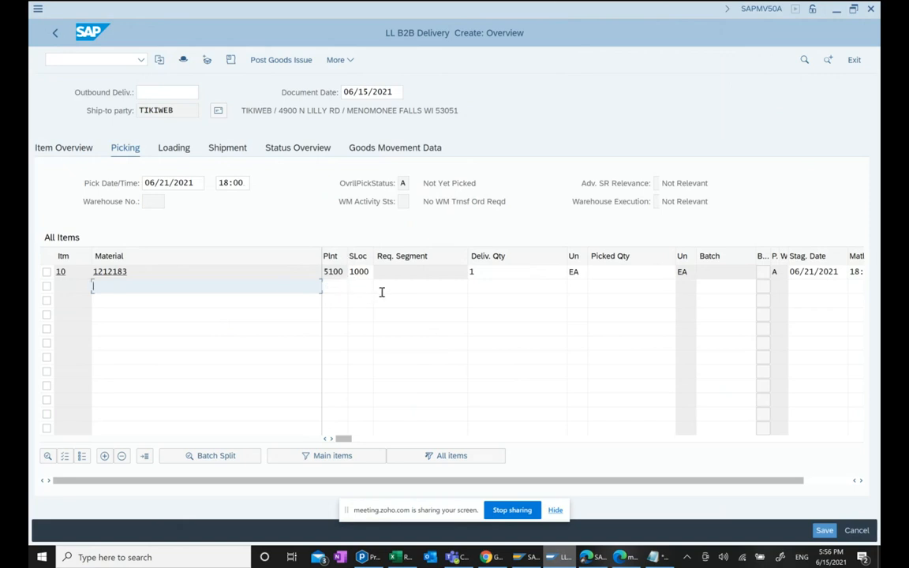
Set picked quantity 1 for item 10 and post goods issue, saving delivery 80000540
left_click(628, 271)
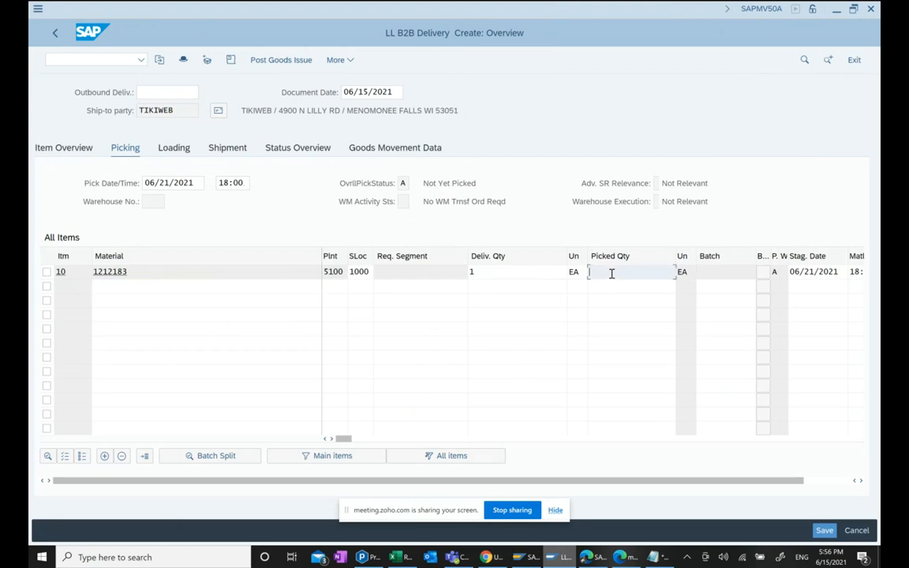
type("1")
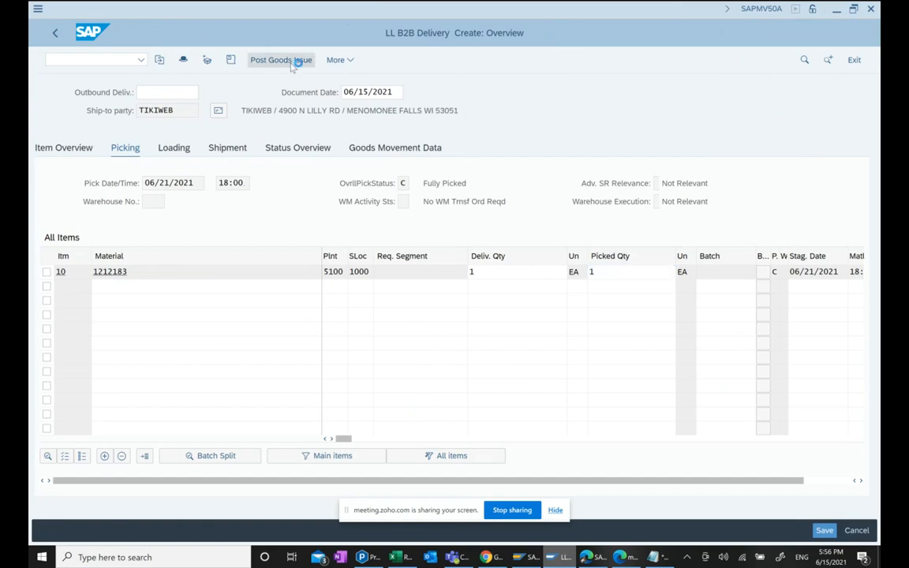
left_click(280, 60)
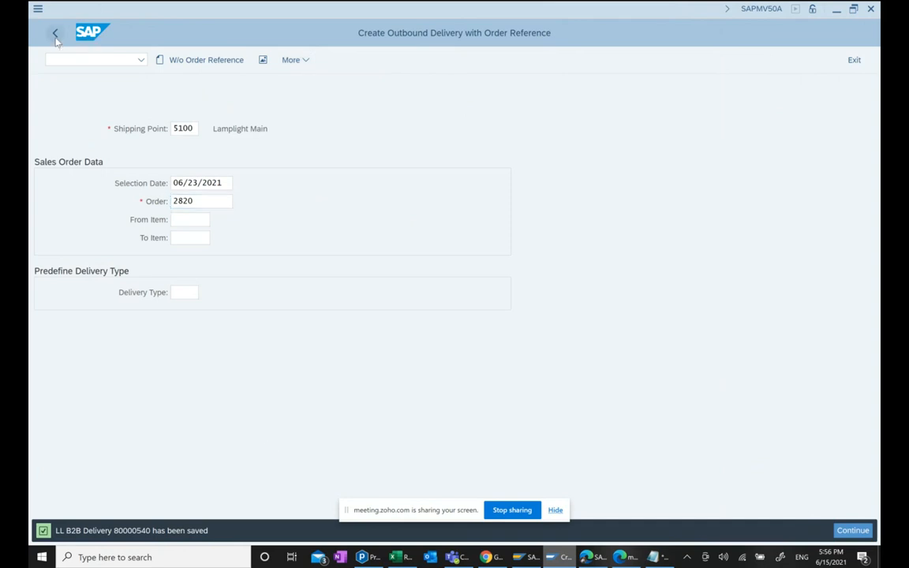
Return to Easy Access and expand Billing > Billing Document, listing VF01
left_click(56, 35)
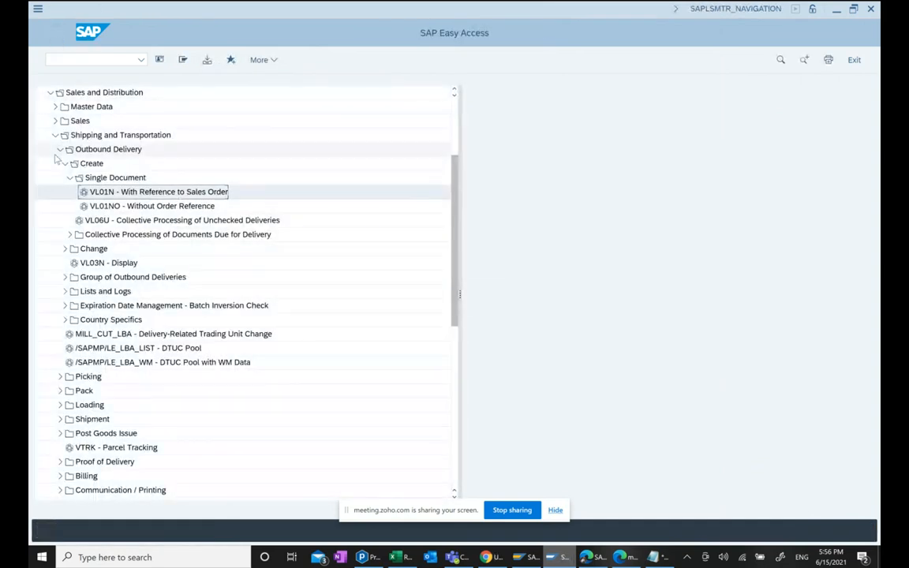
left_click(60, 148)
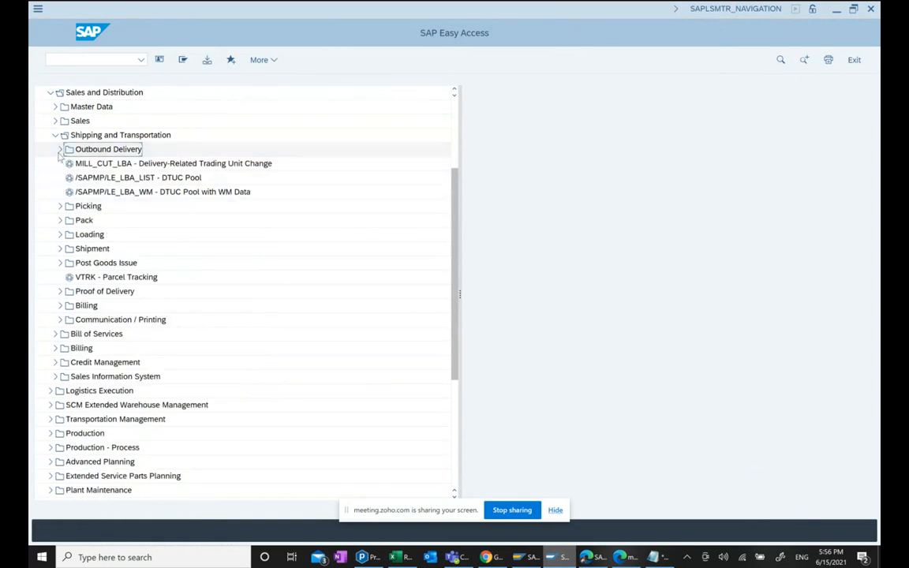
left_click(55, 134)
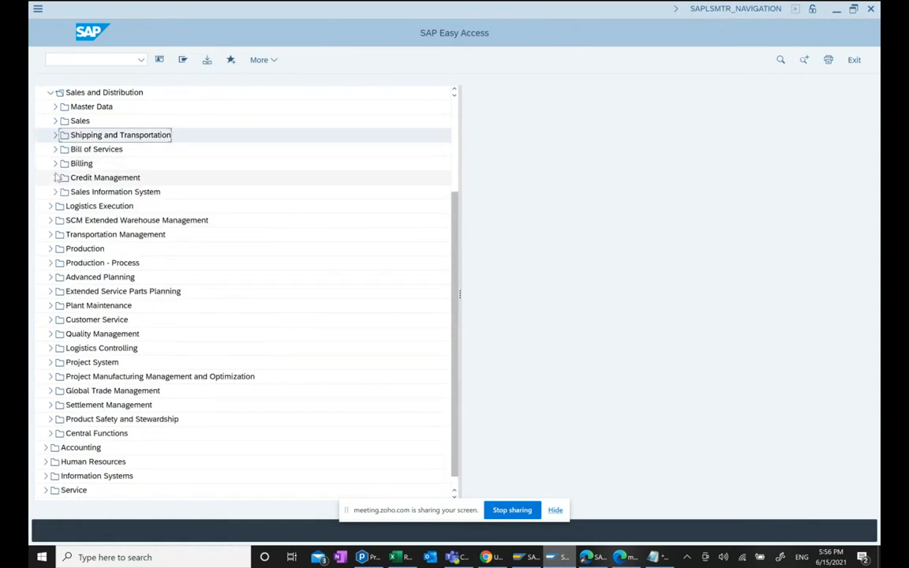
left_click(56, 163)
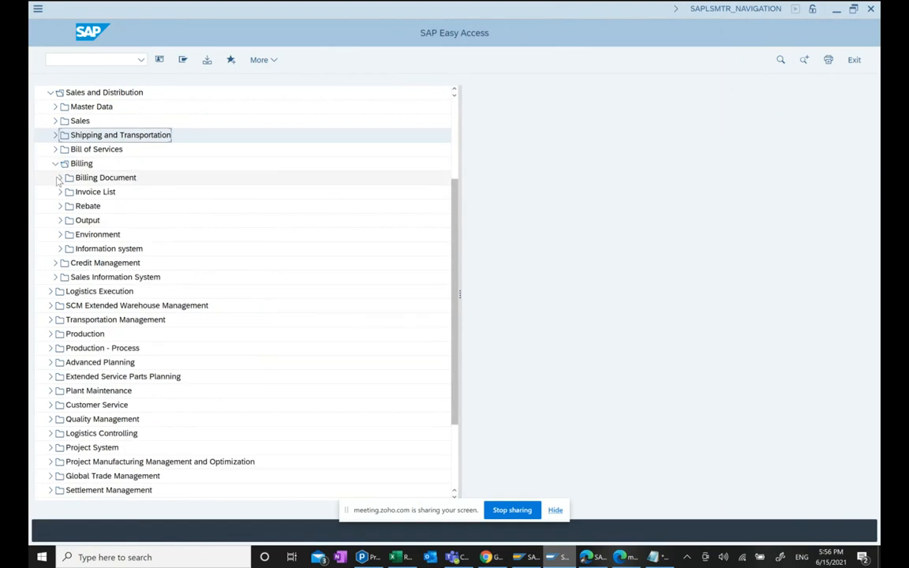
left_click(60, 177)
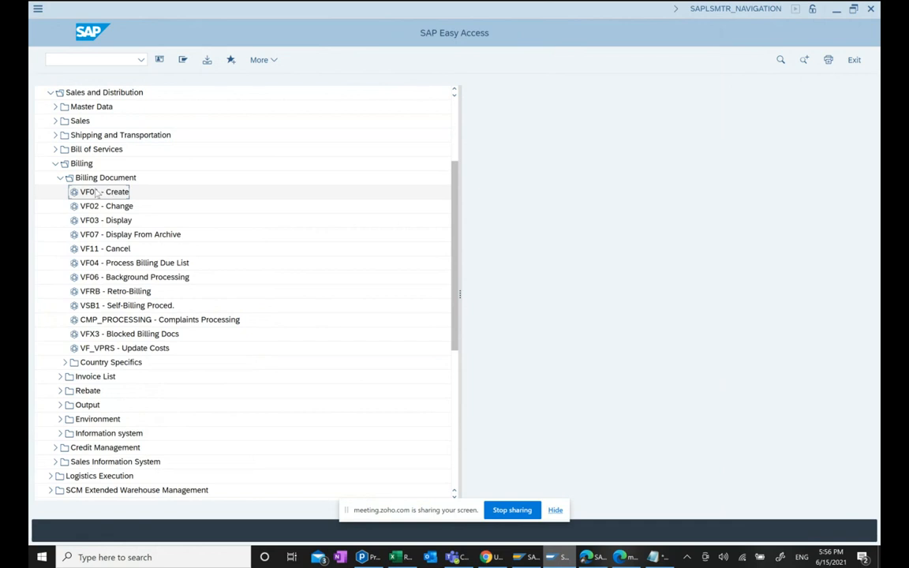
Create and save invoice 90000199 from delivery 80000540 in VF01, then return to the menu
double_click(104, 193)
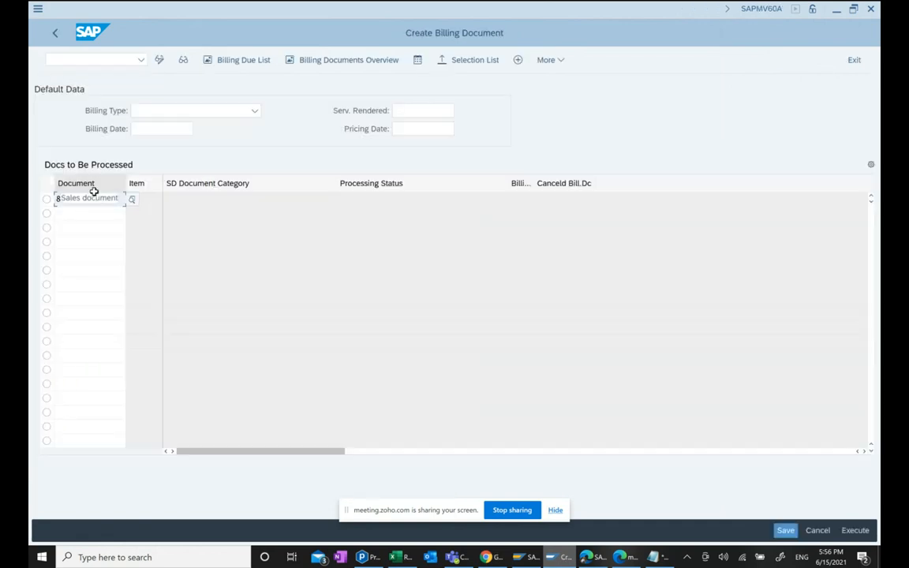
type("80000540")
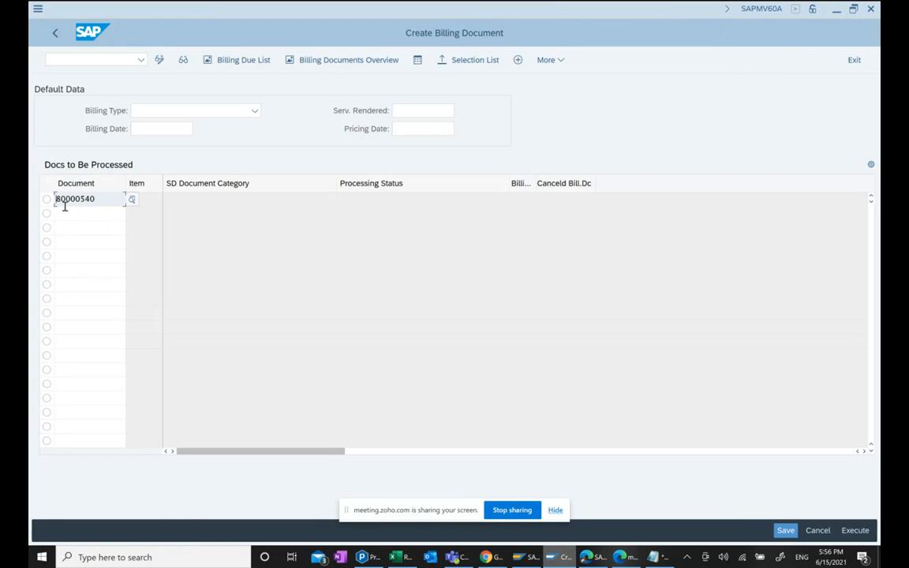
mouse_move(394, 381)
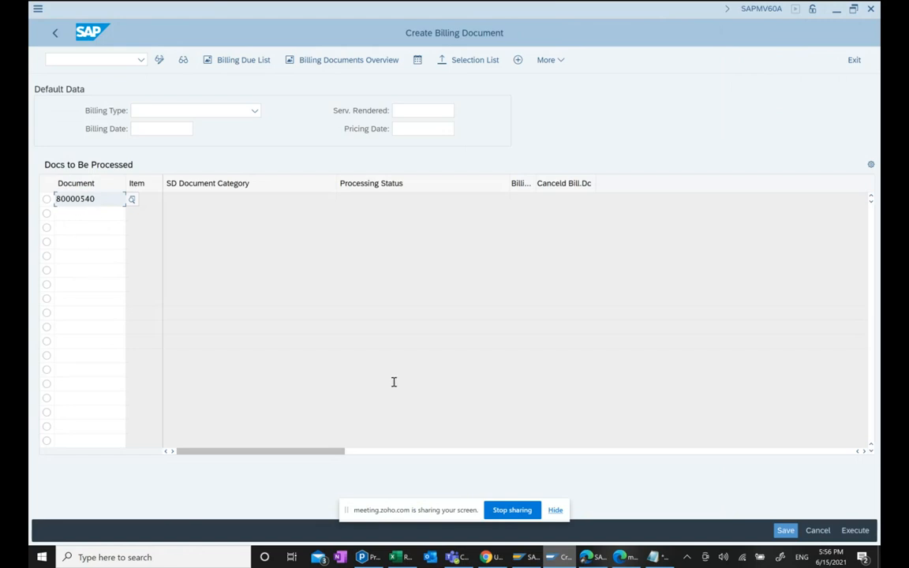
left_click(855, 530)
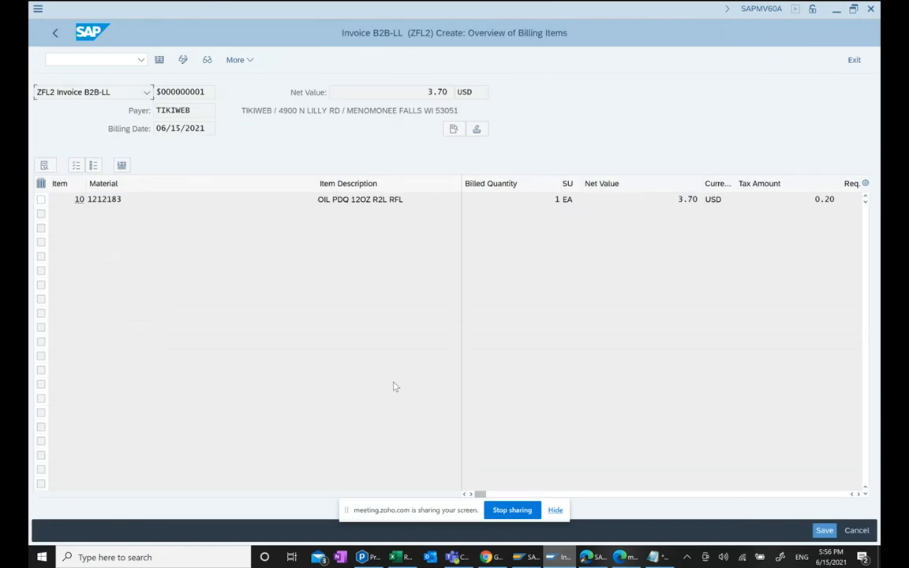
mouse_move(292, 175)
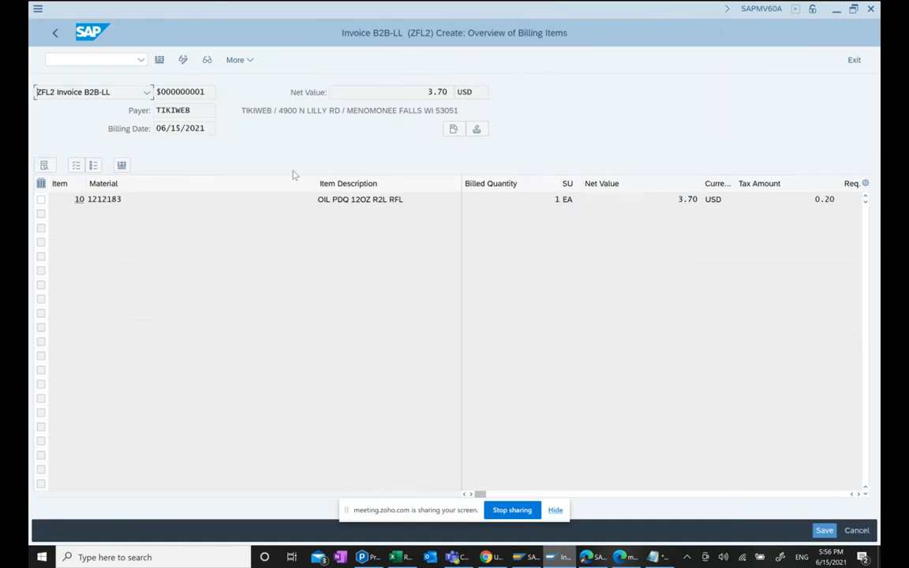
mouse_move(787, 518)
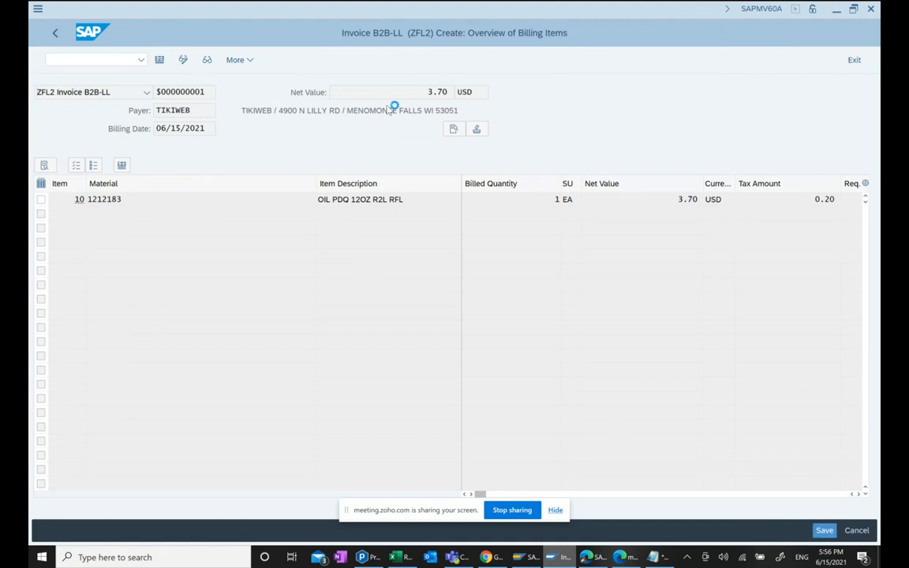
left_click(823, 530)
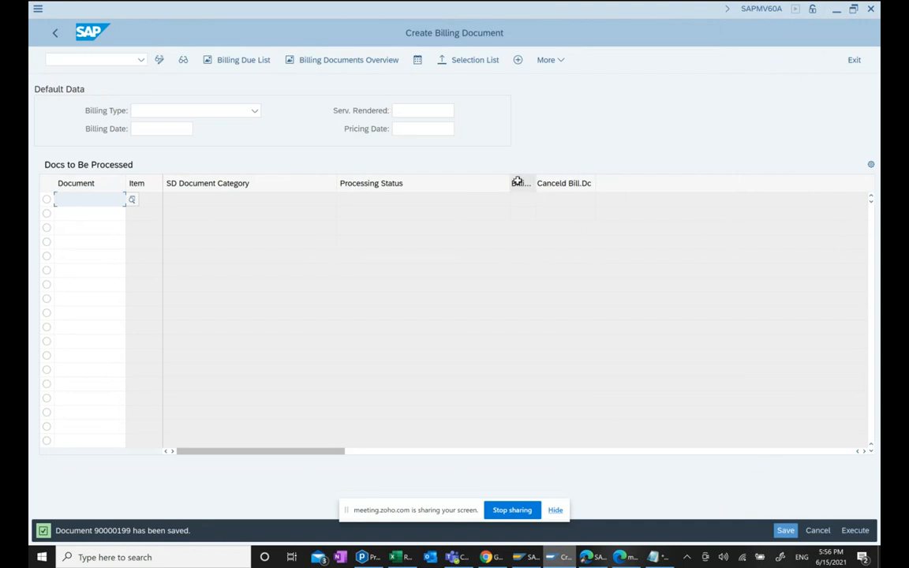
left_click(53, 31)
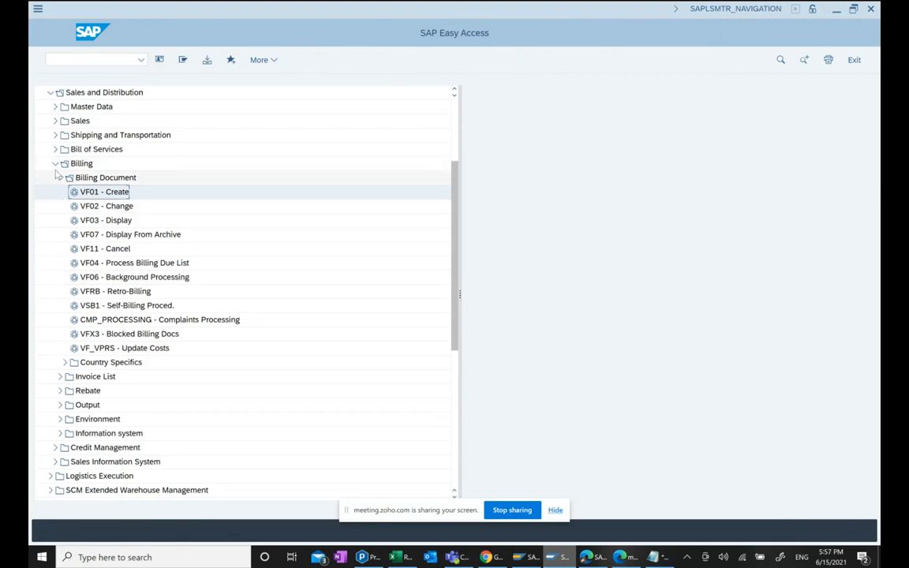
Display the document flow for order 2820 showing delivery, goods issue and invoice 90000199
left_click(55, 120)
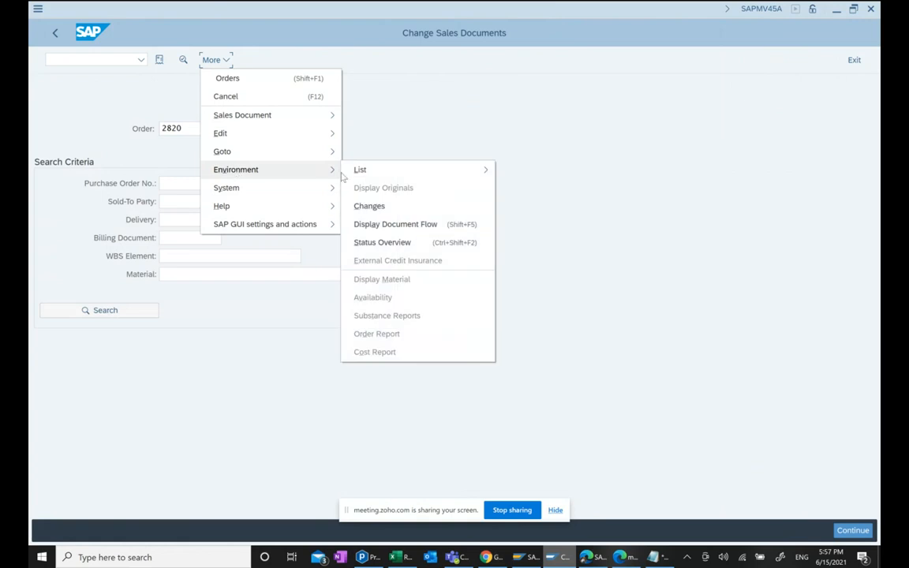
left_click(394, 224)
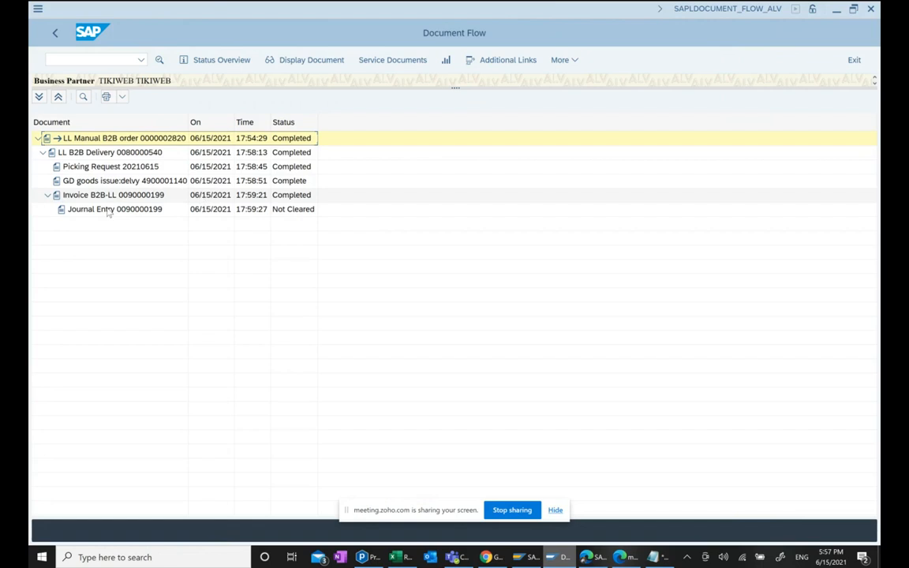
left_click(114, 209)
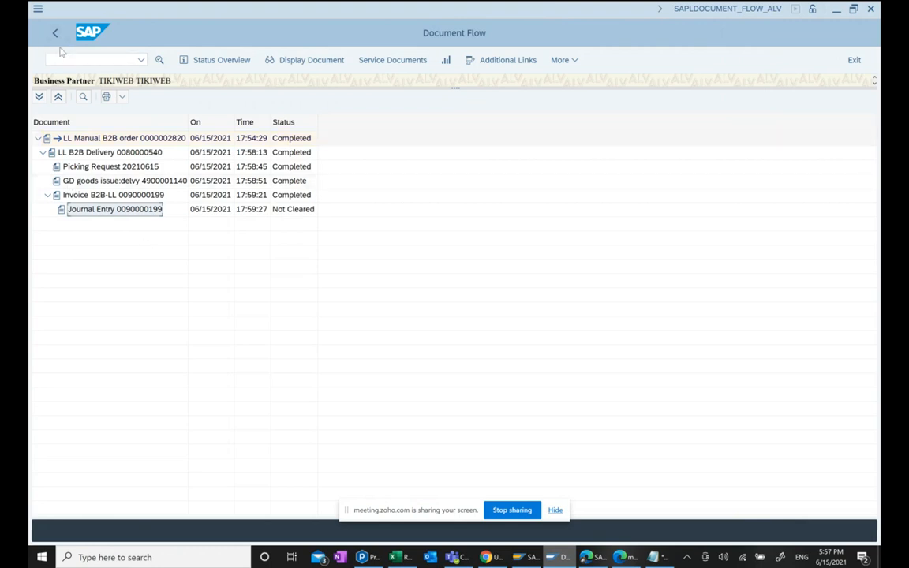
left_click(54, 32)
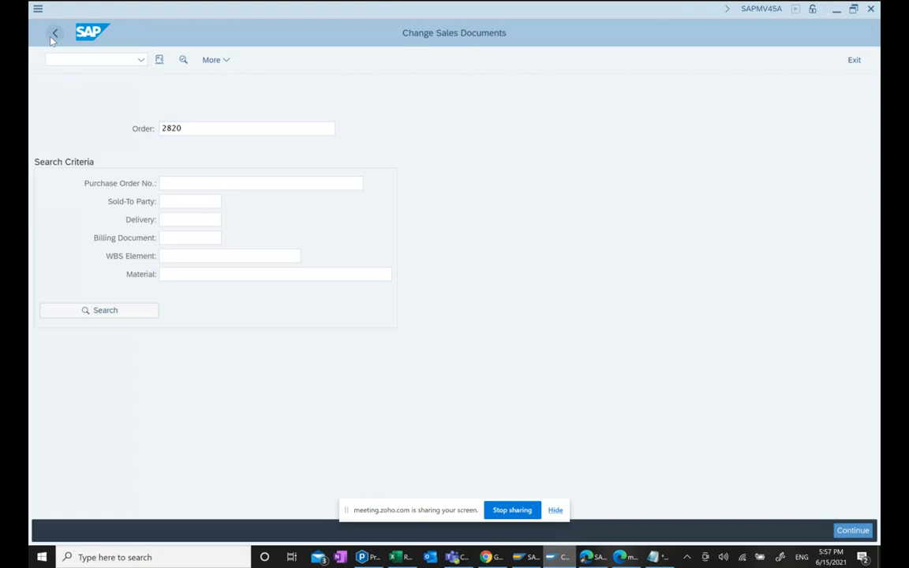
Exit VA02, cancel the Create Business Partner popup, and collapse the Order folder under Sales
left_click(53, 32)
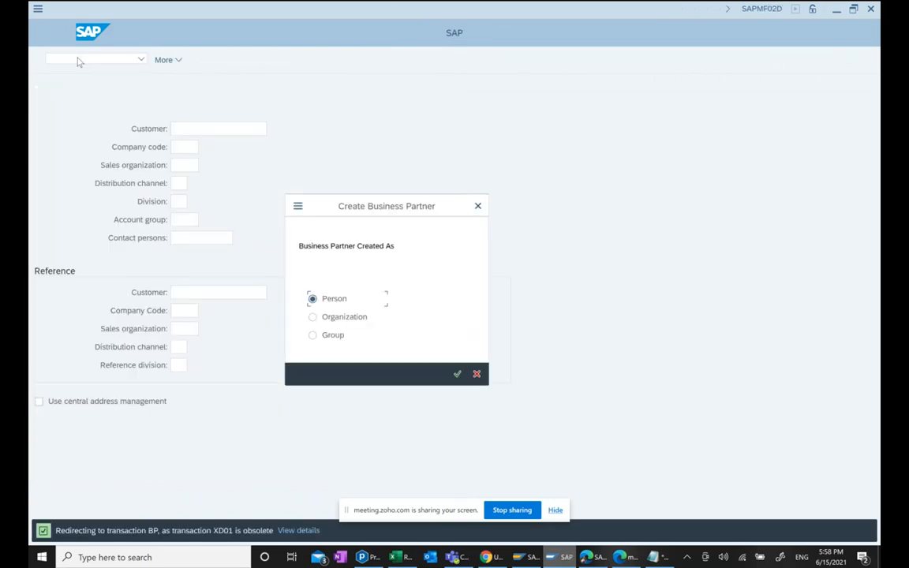
mouse_move(394, 505)
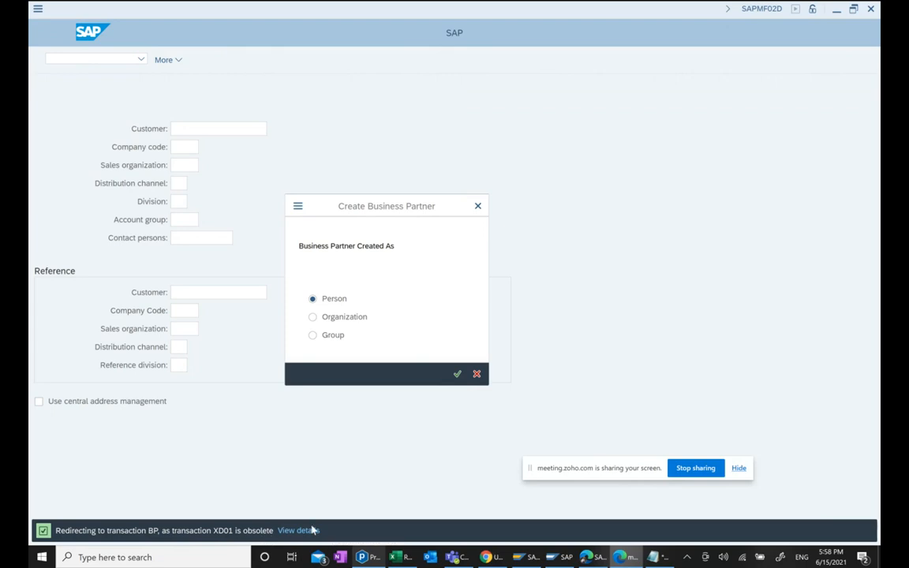
mouse_move(520, 224)
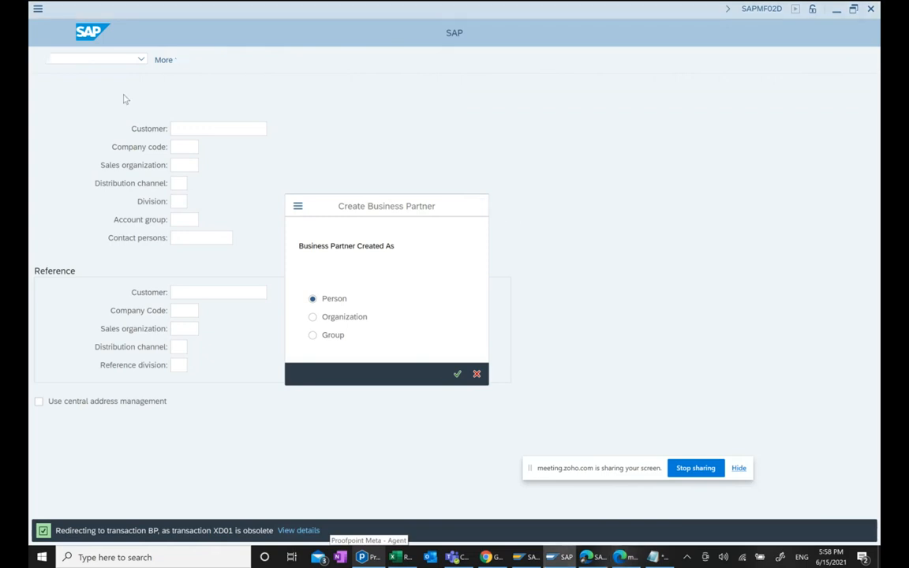
left_click(476, 372)
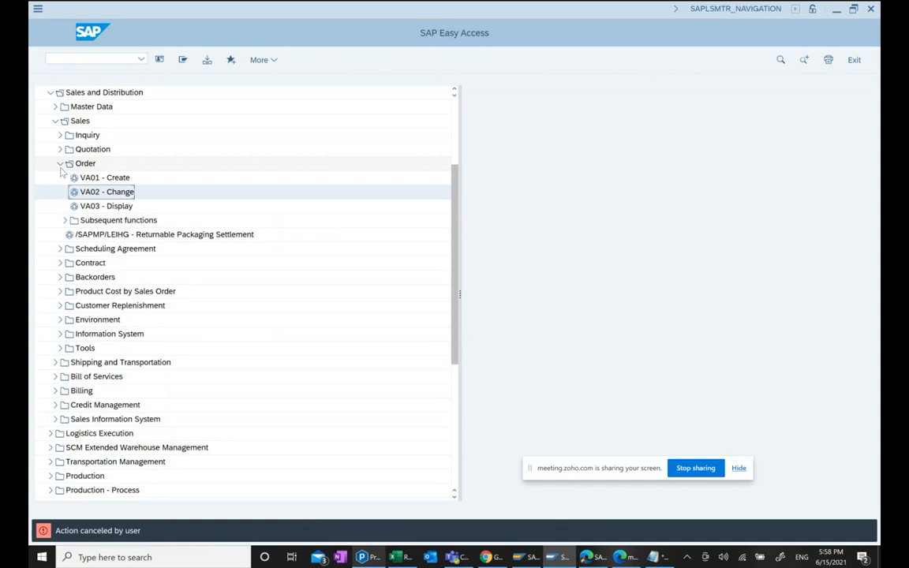
left_click(60, 163)
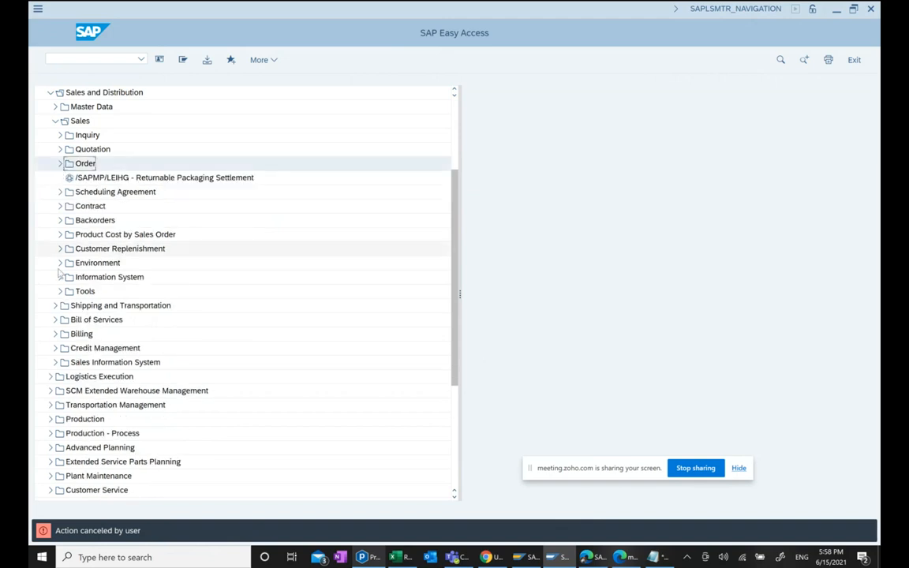